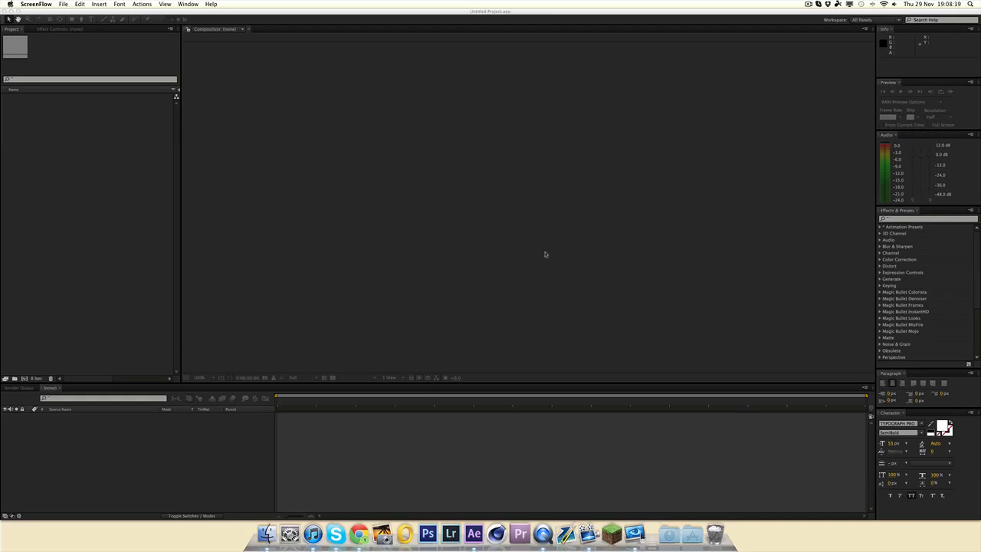
mouse_move(497, 46)
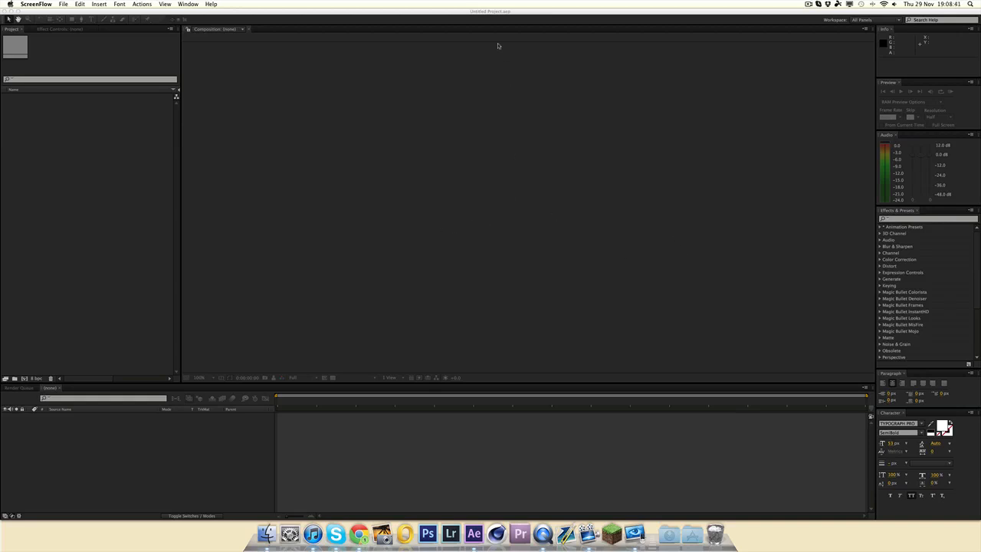
mouse_move(501, 221)
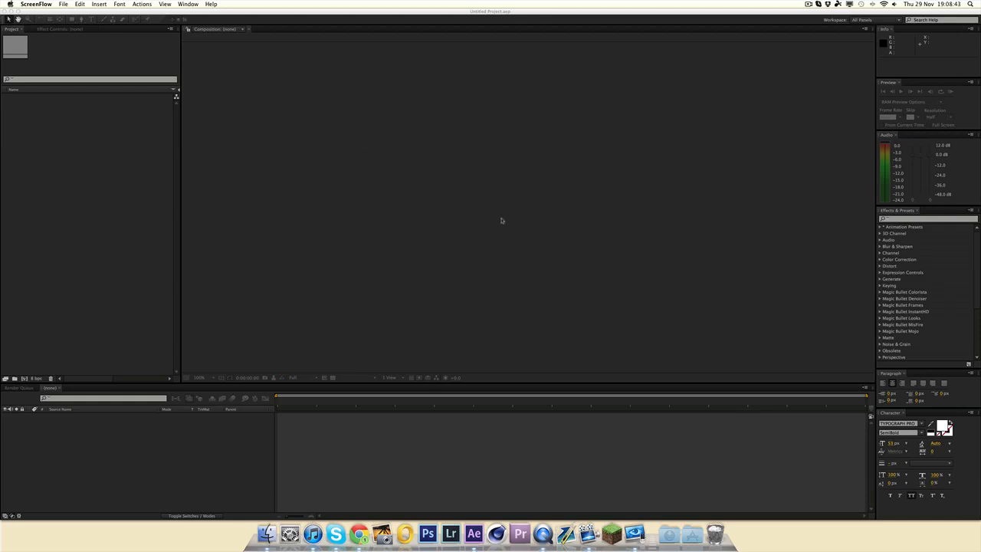
mouse_move(442, 138)
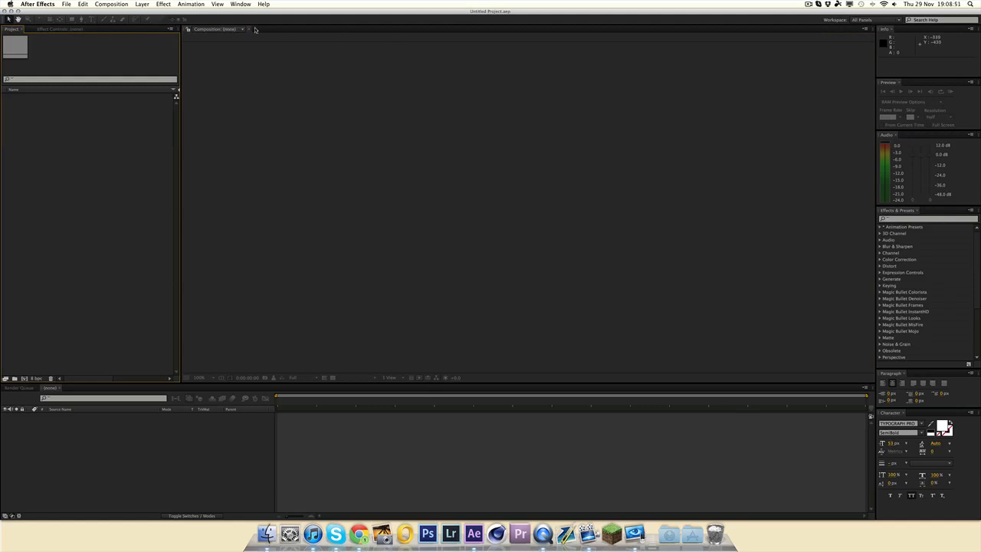
mouse_move(264, 104)
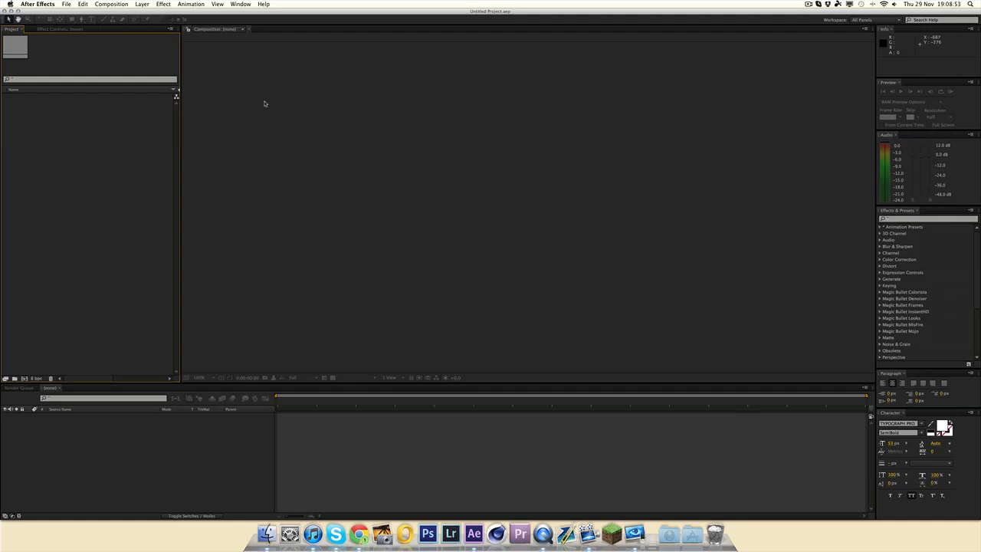
- Open the recent PARADISE edit project with its gameplay montage and music track
left_click(162, 4)
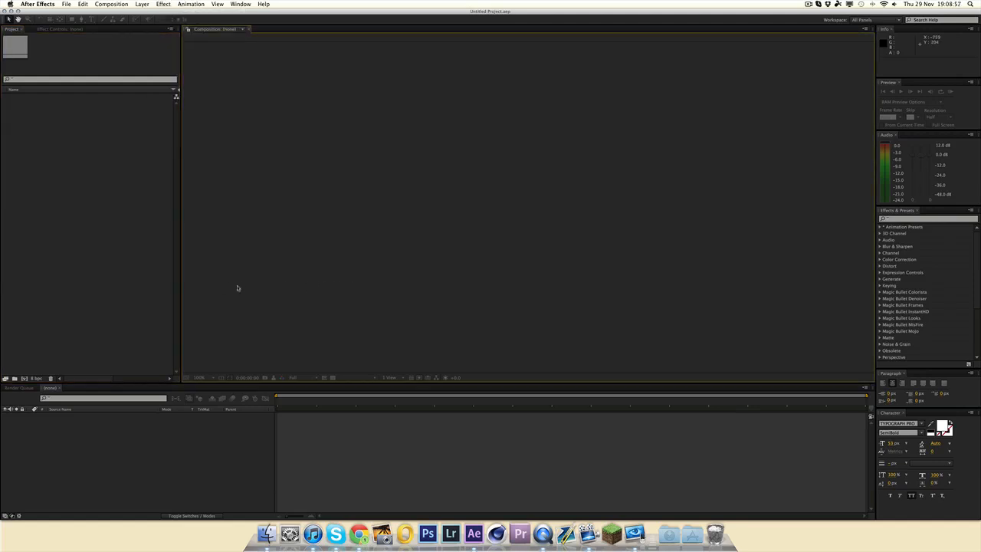
mouse_move(156, 316)
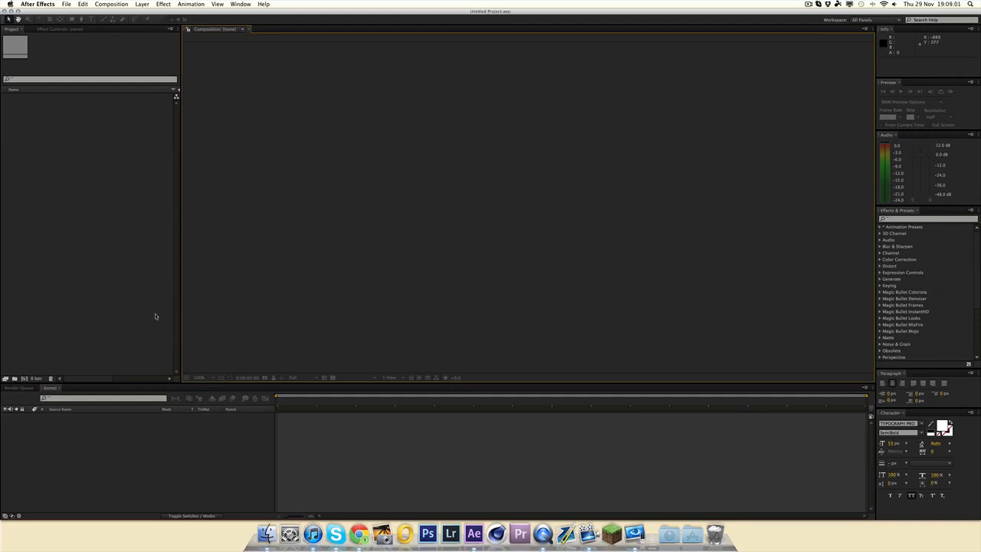
left_click(819, 4)
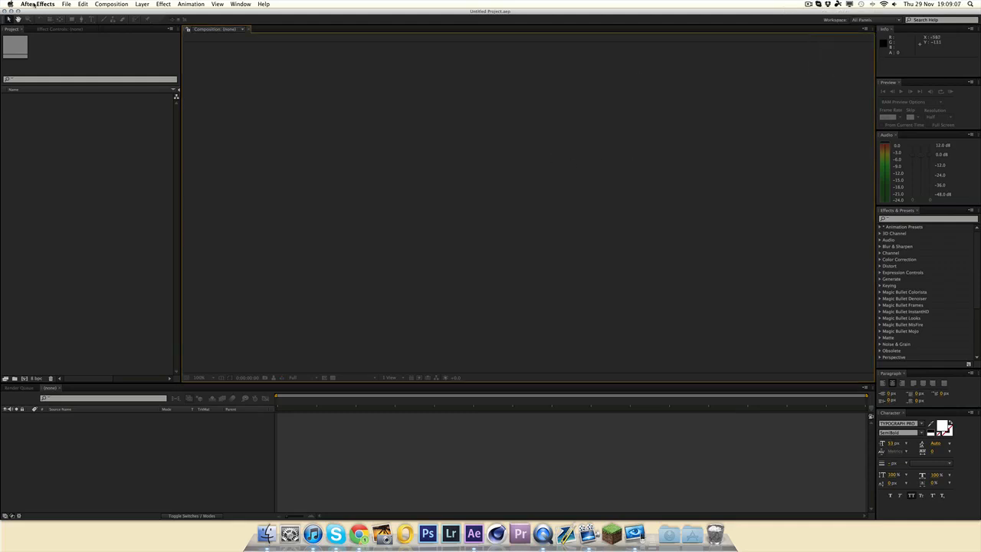
left_click(67, 3)
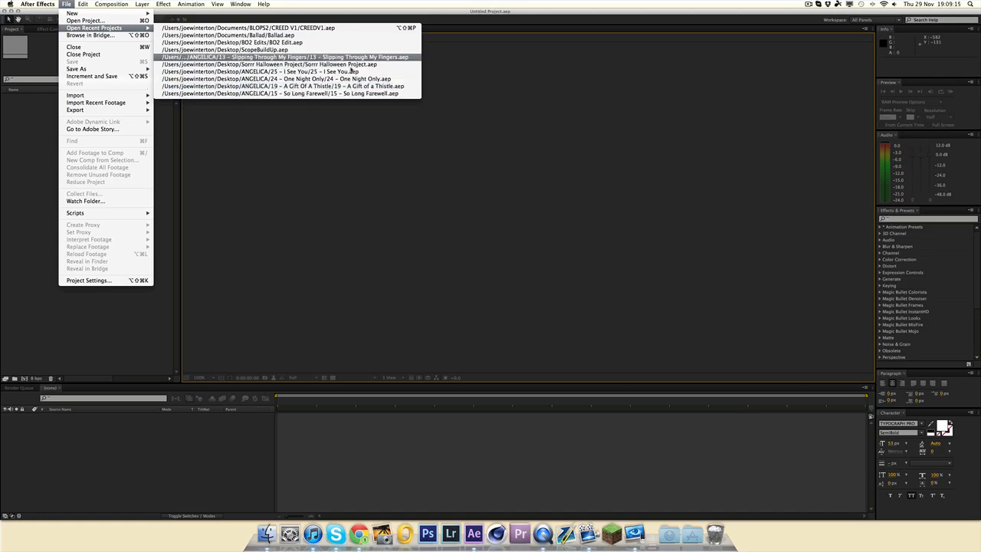
mouse_move(306, 43)
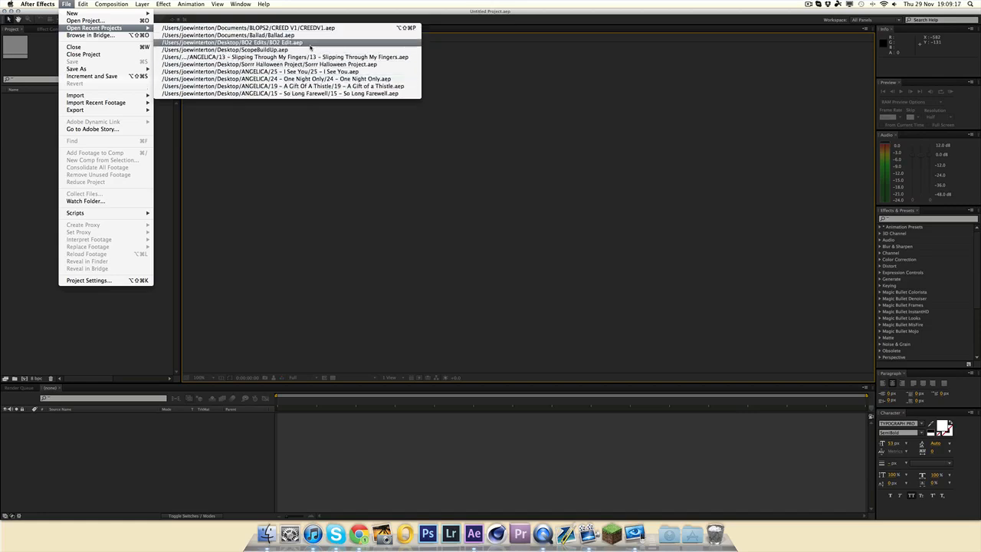
left_click(229, 43)
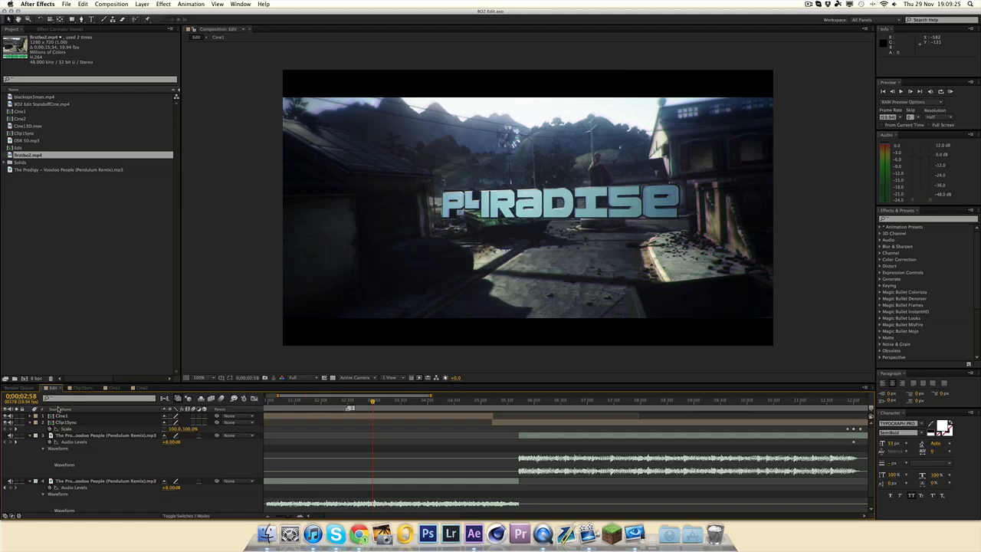
left_click(83, 387)
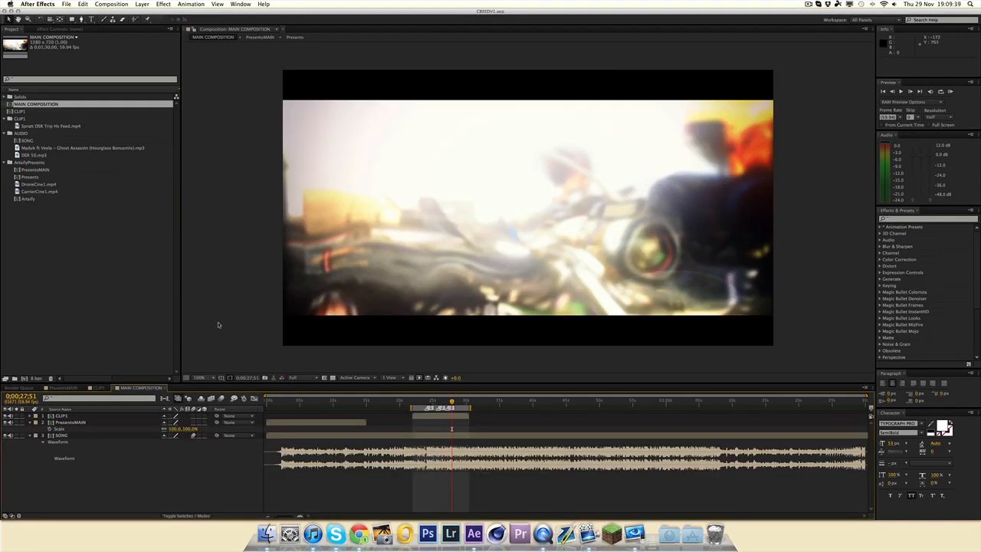
- Open the nested clip composition showing the stacked gameplay and effect layers
left_click(62, 118)
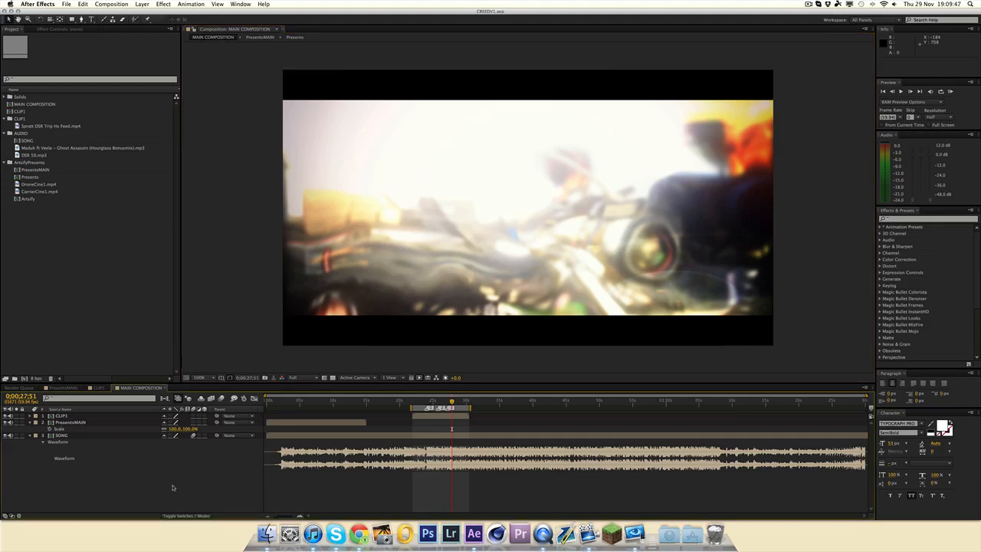
mouse_move(426, 224)
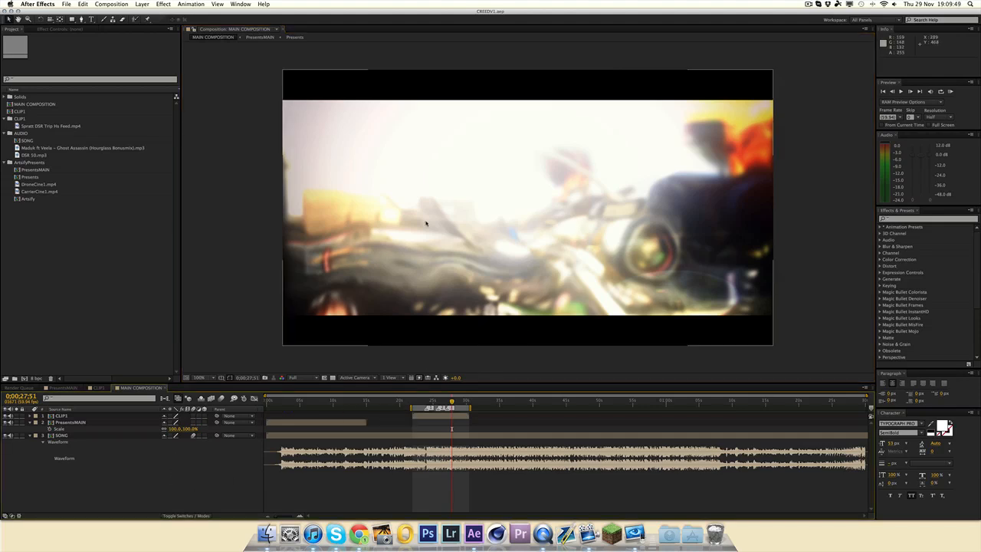
mouse_move(660, 252)
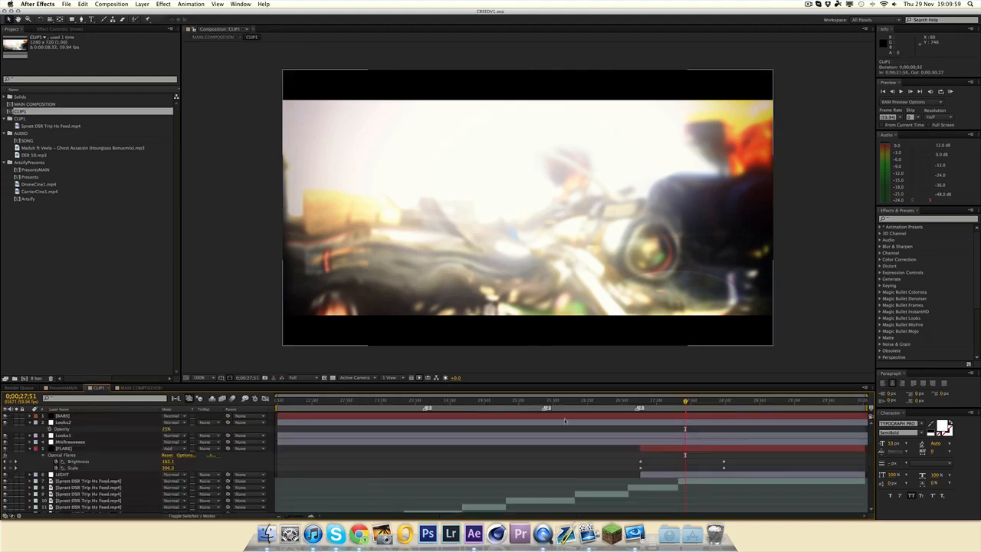
left_click(61, 416)
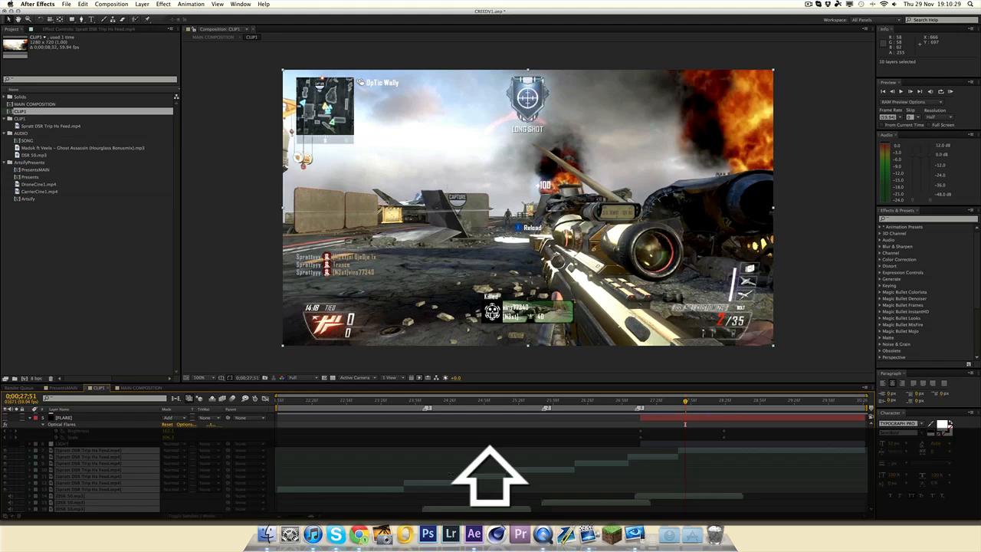
- Pre-compose the clip's selected top effect layers into a new composition
key("cmd+shift+c")
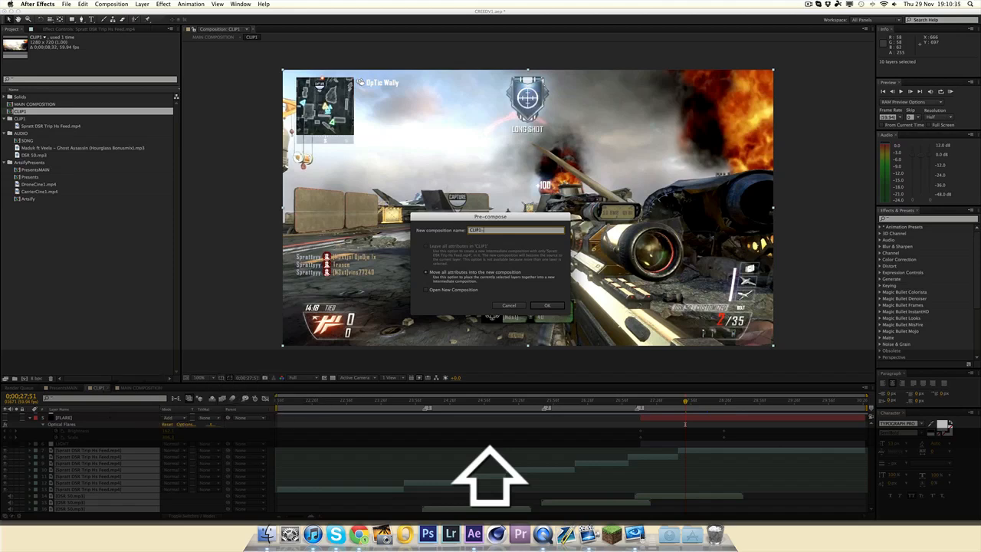
left_click(547, 305)
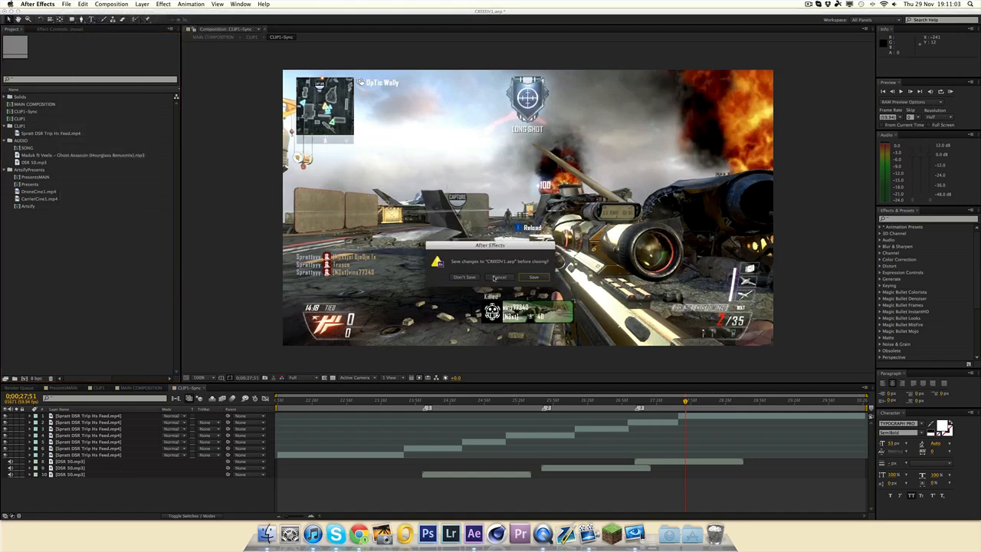
- Discard the project unsaved and import a gameplay clip from the BO2 edits folder
left_click(463, 276)
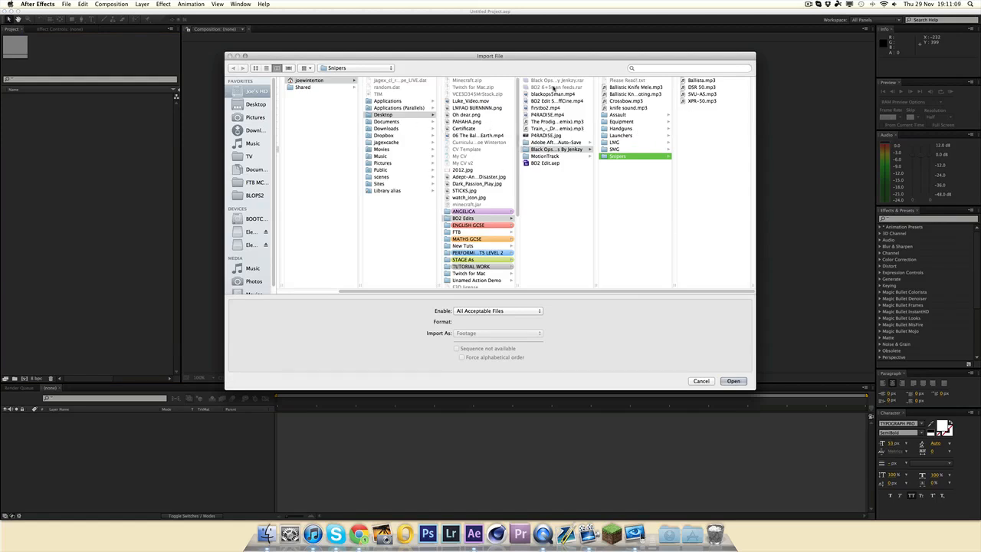
left_click(545, 108)
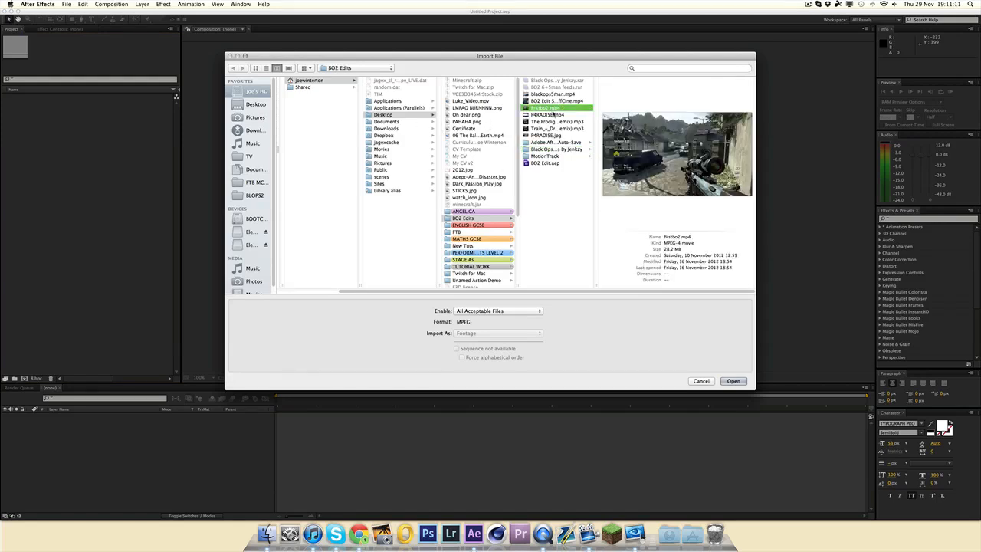
left_click(552, 101)
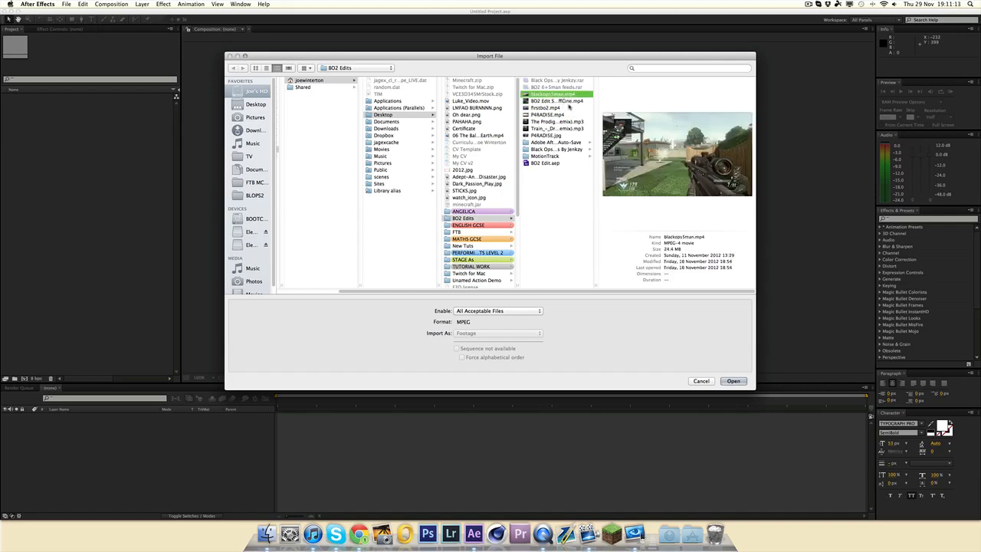
left_click(733, 380)
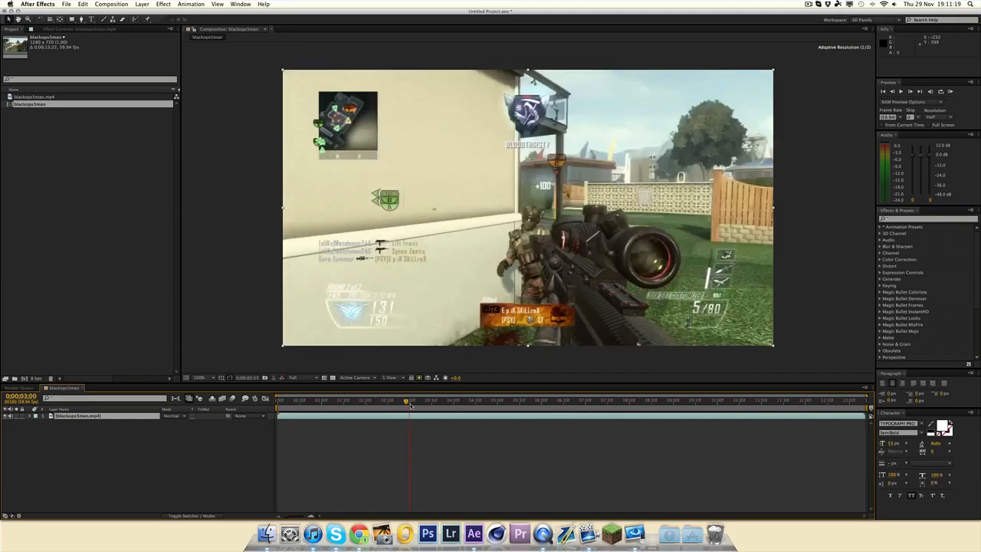
- Scrub later into the clip and pre-compose the gameplay clip layer
left_click_drag(411, 400, 472, 400)
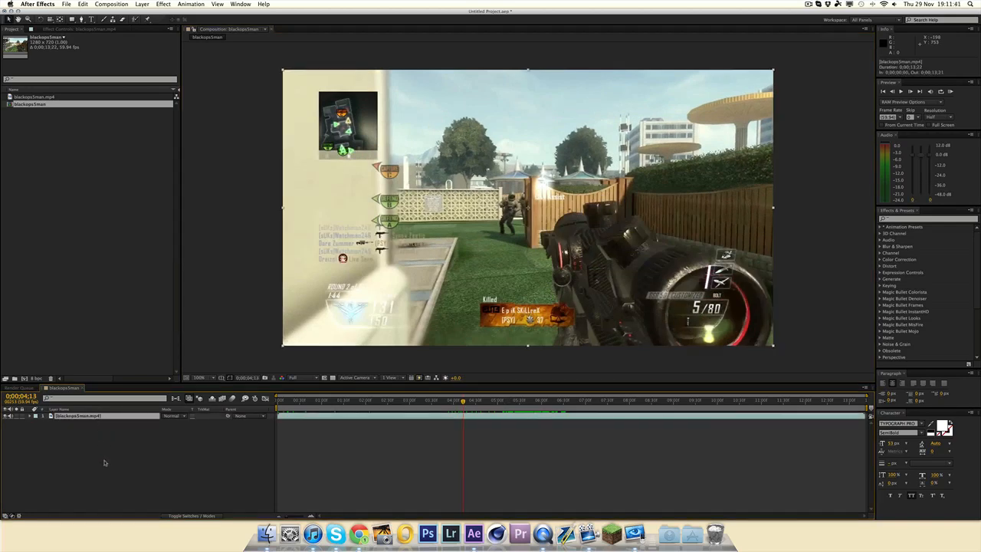
key("cmd+shift+c")
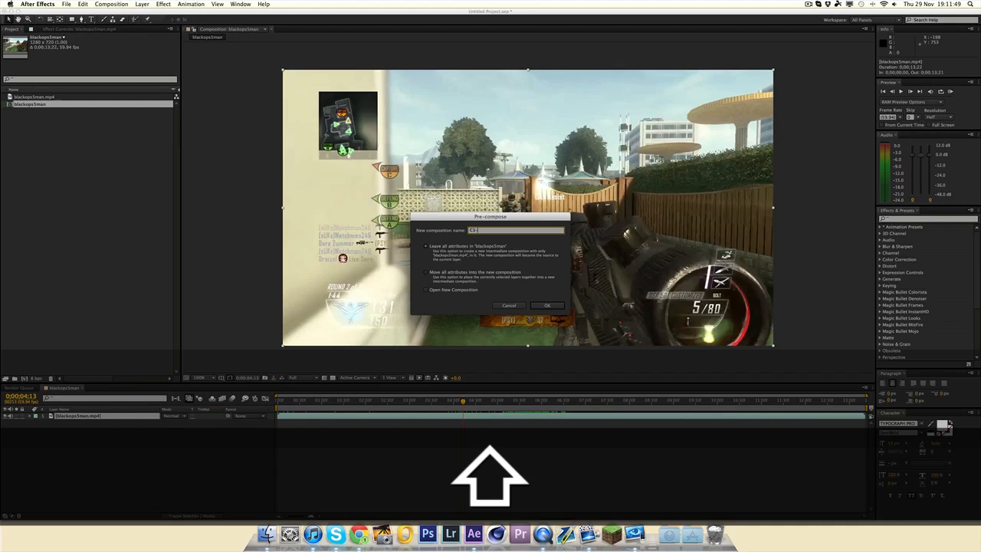
left_click(547, 305)
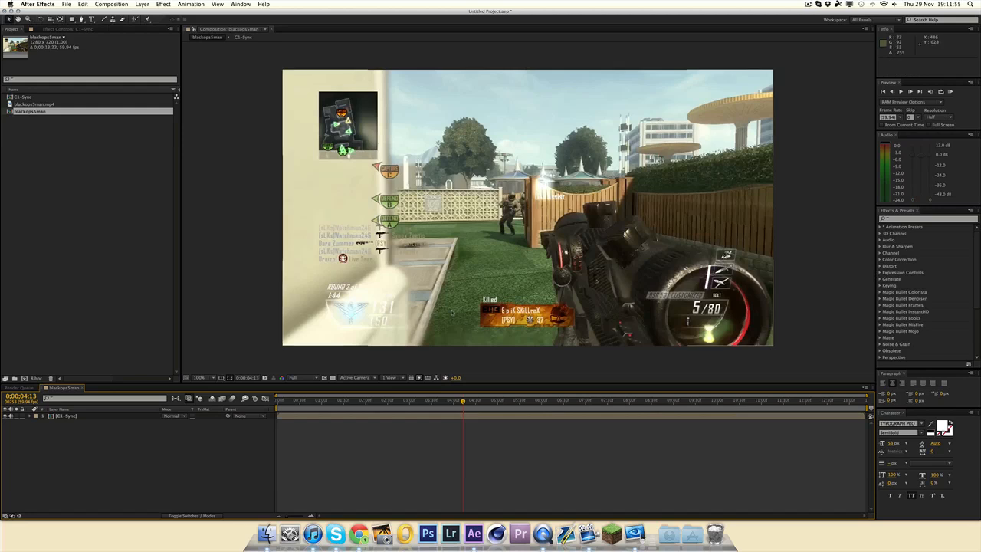
- Add a new black solid layer over the nested gameplay clip
left_click(141, 3)
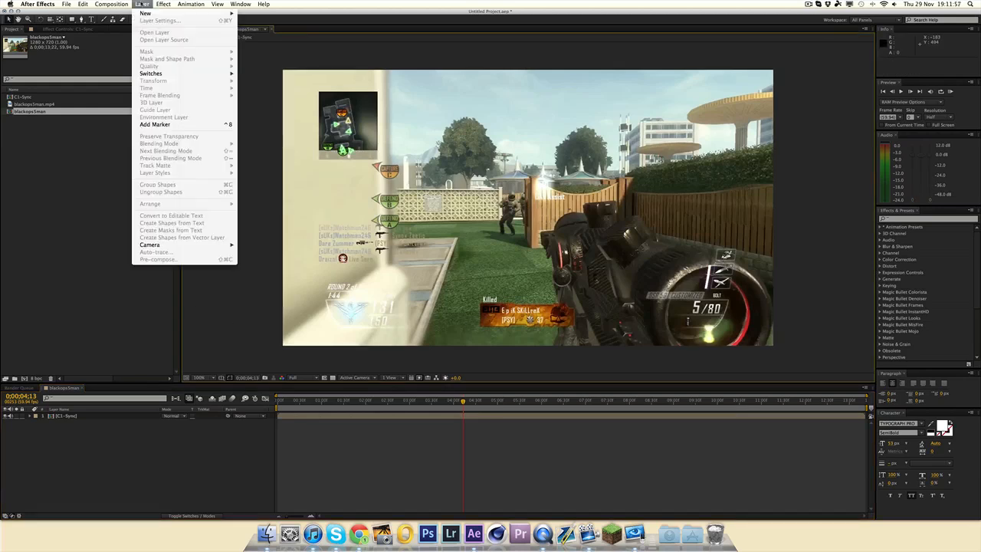
left_click(163, 3)
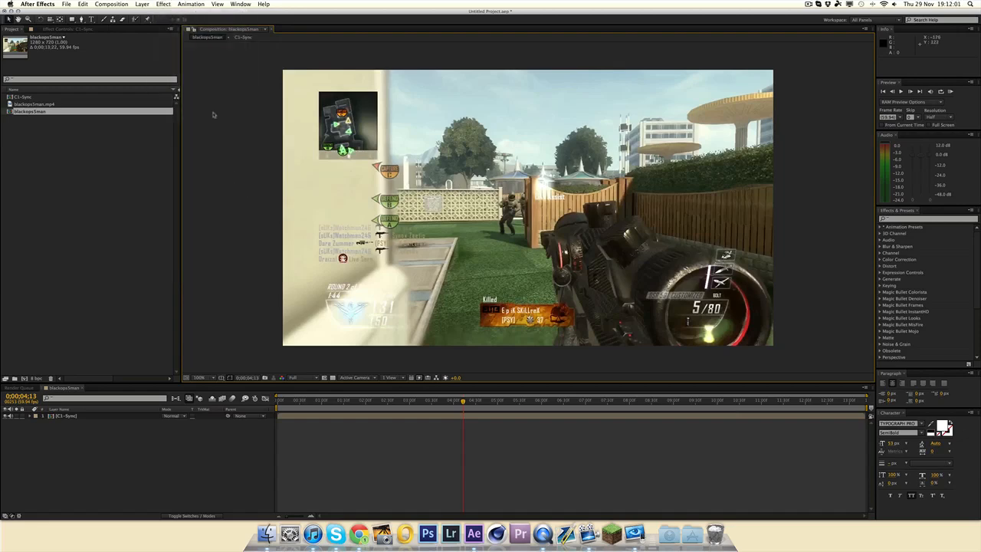
left_click(141, 5)
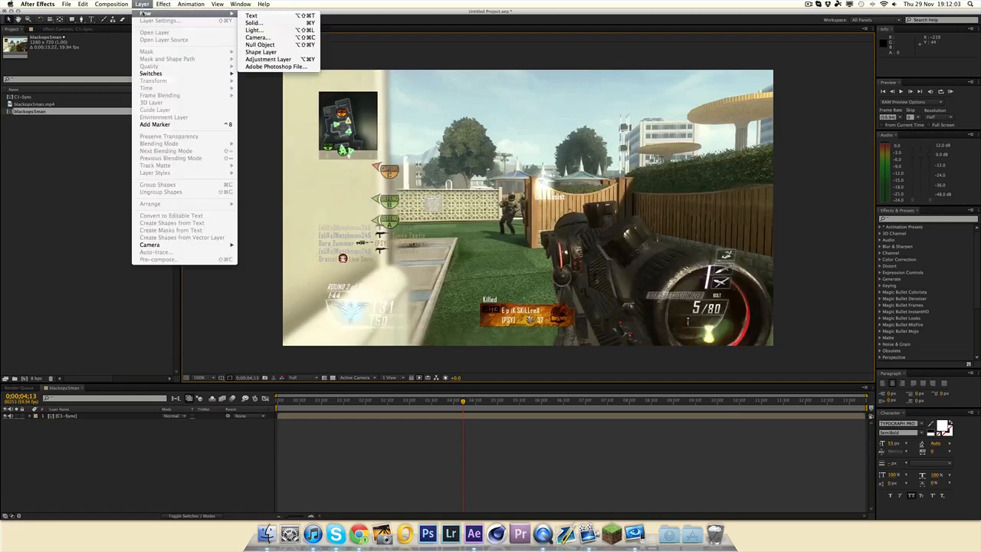
left_click(254, 23)
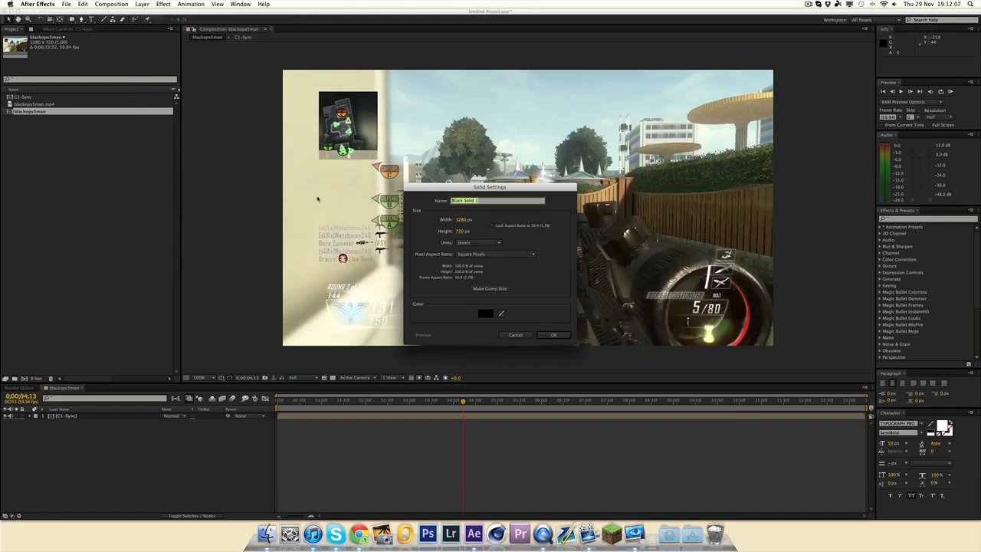
left_click(553, 334)
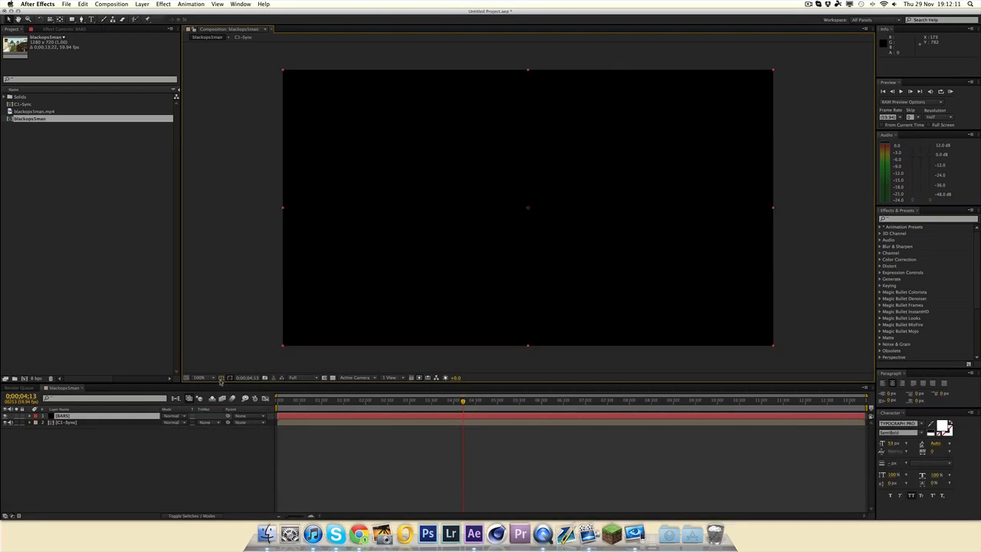
mouse_move(209, 377)
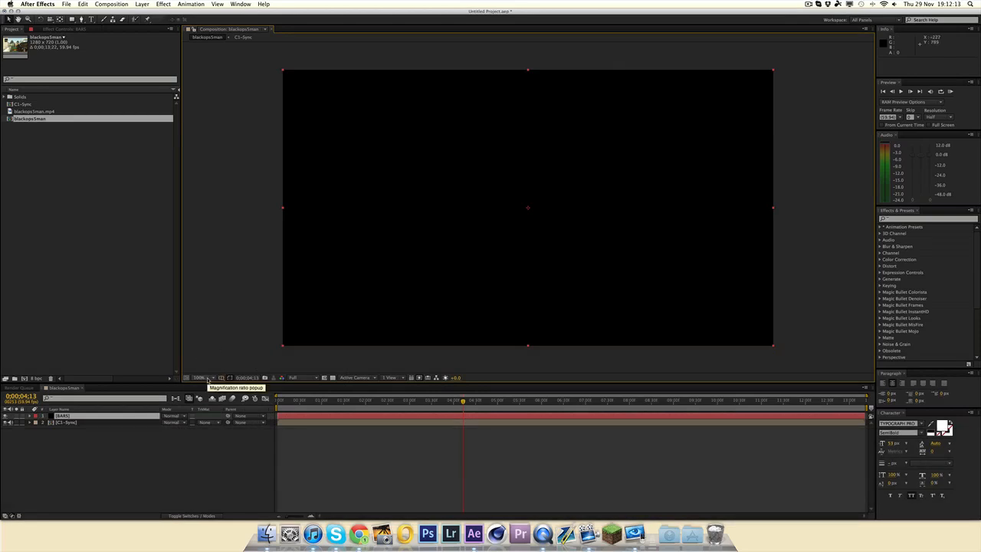
mouse_move(230, 377)
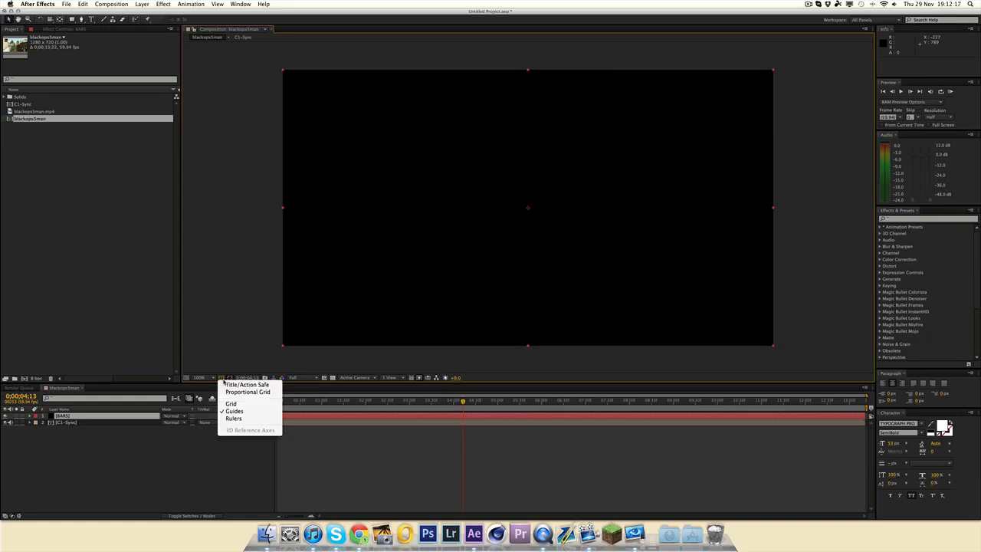
- With the grid on, draw a rectangular mask on the solid and choose its combine mode
left_click(230, 403)
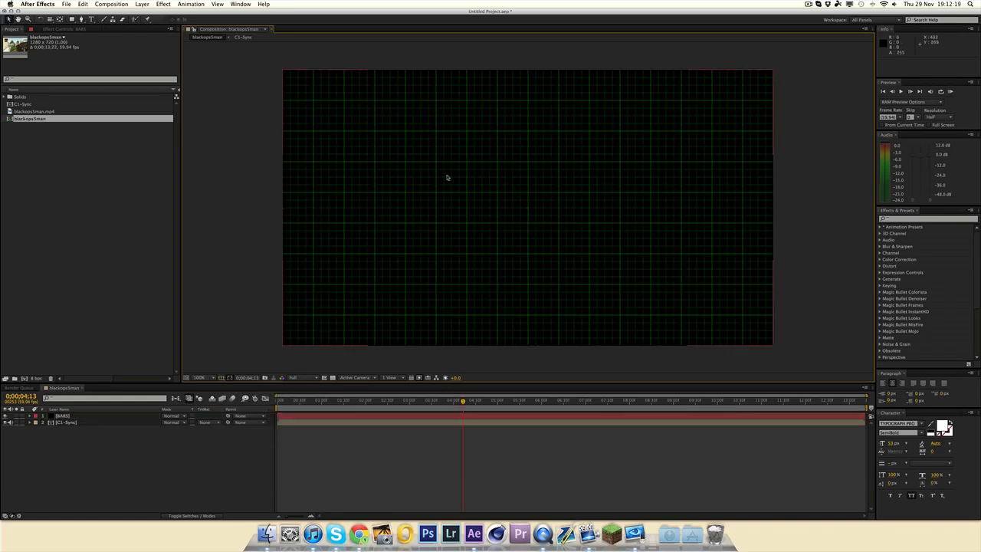
left_click(62, 416)
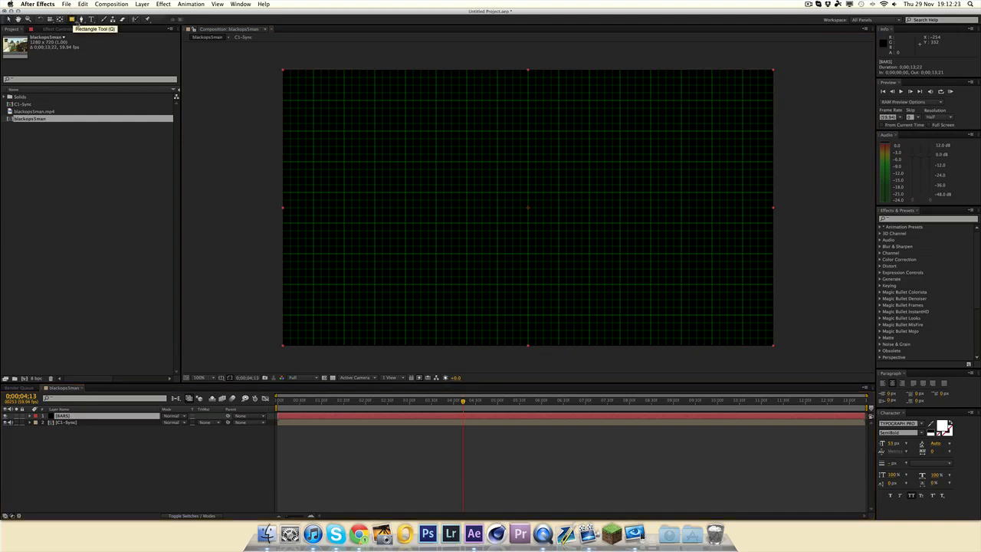
mouse_move(564, 122)
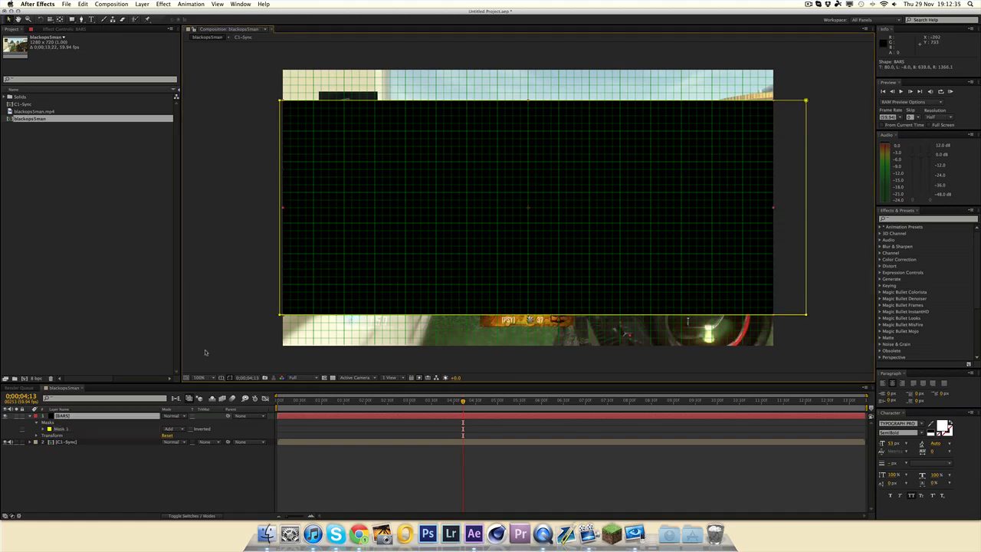
left_click(172, 430)
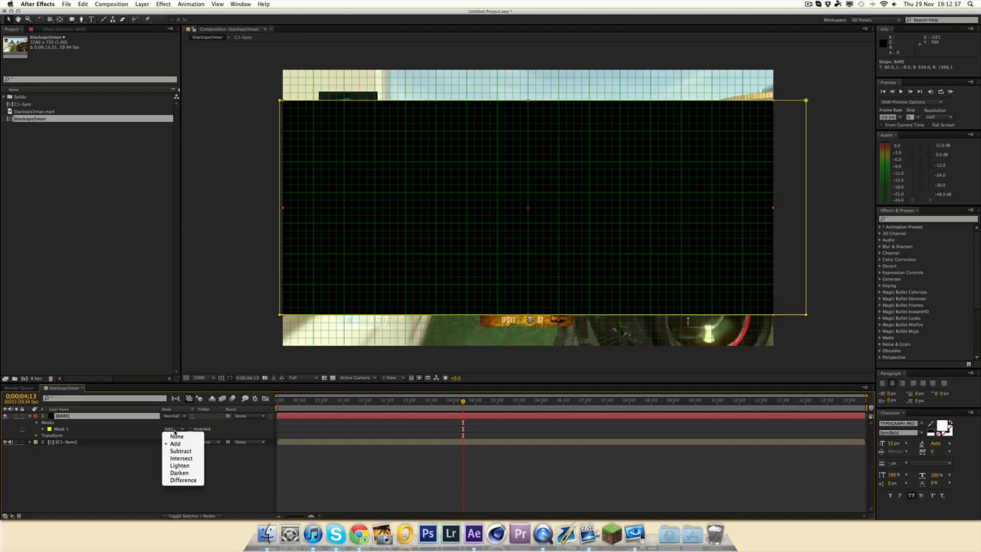
mouse_move(181, 451)
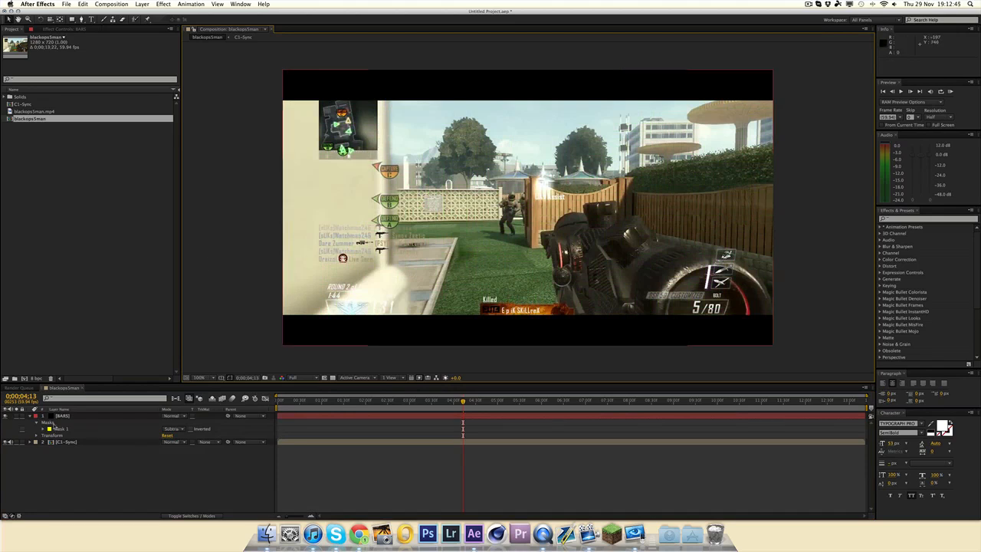
- Try narrowing the mask band, undo it, and hide the letterbox solid layer
left_click(37, 423)
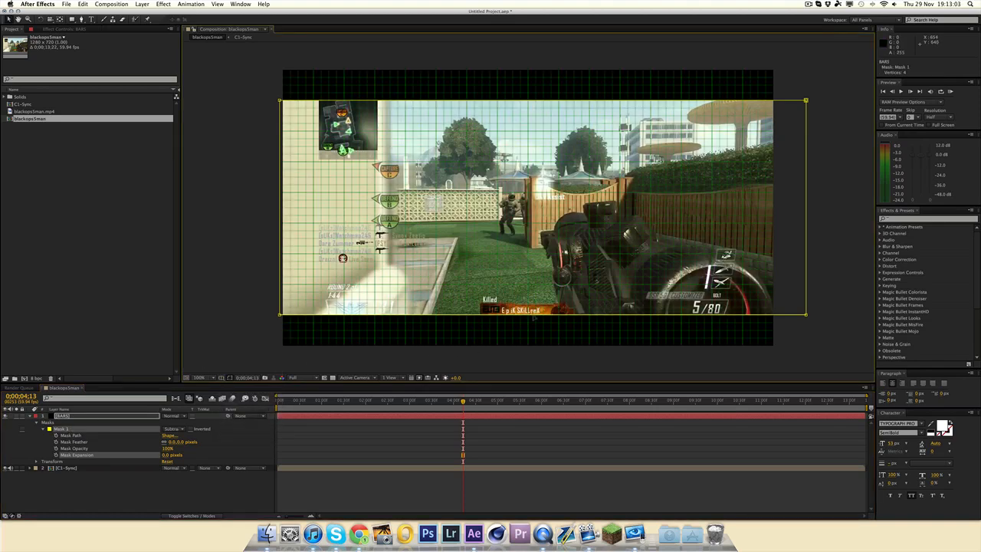
left_click_drag(533, 314, 533, 286)
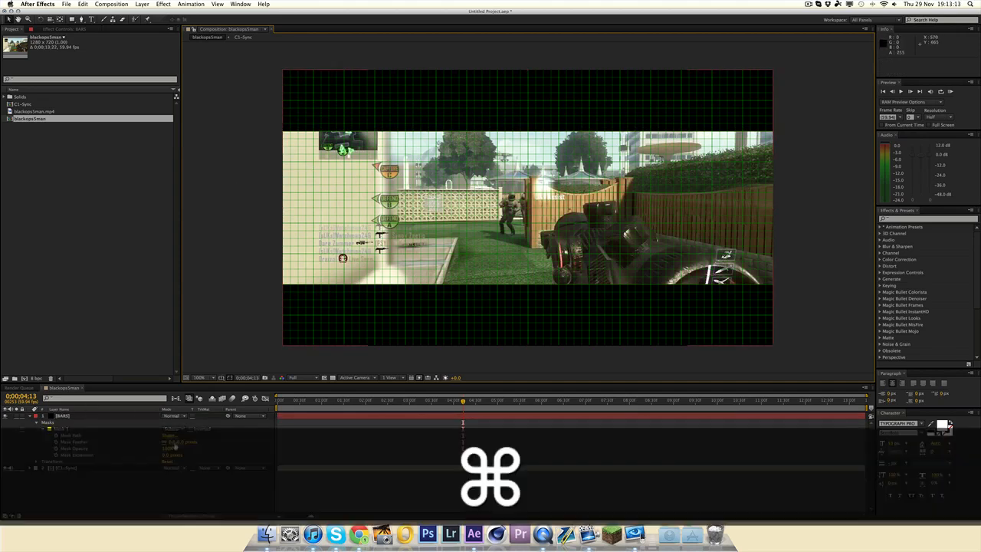
key("cmd+z")
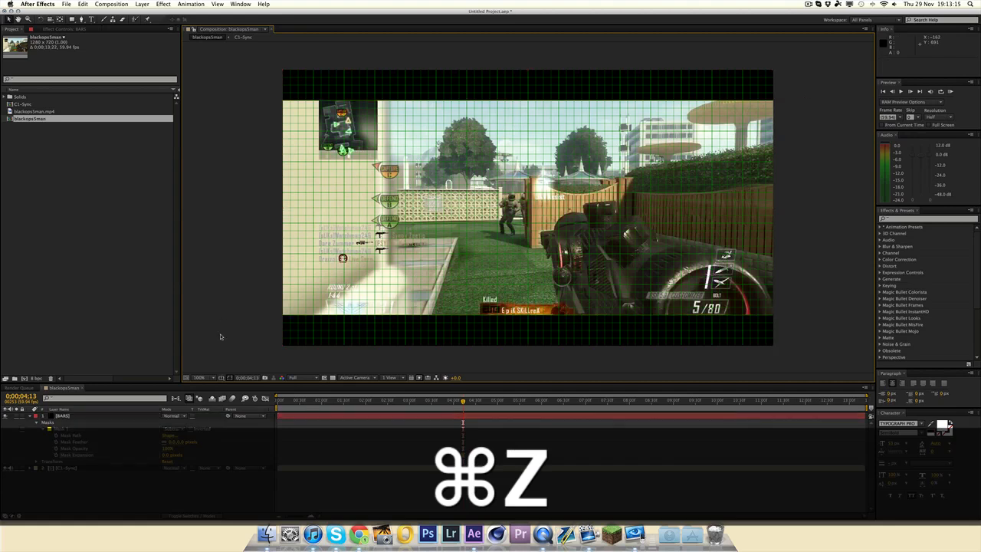
key("cmd+z")
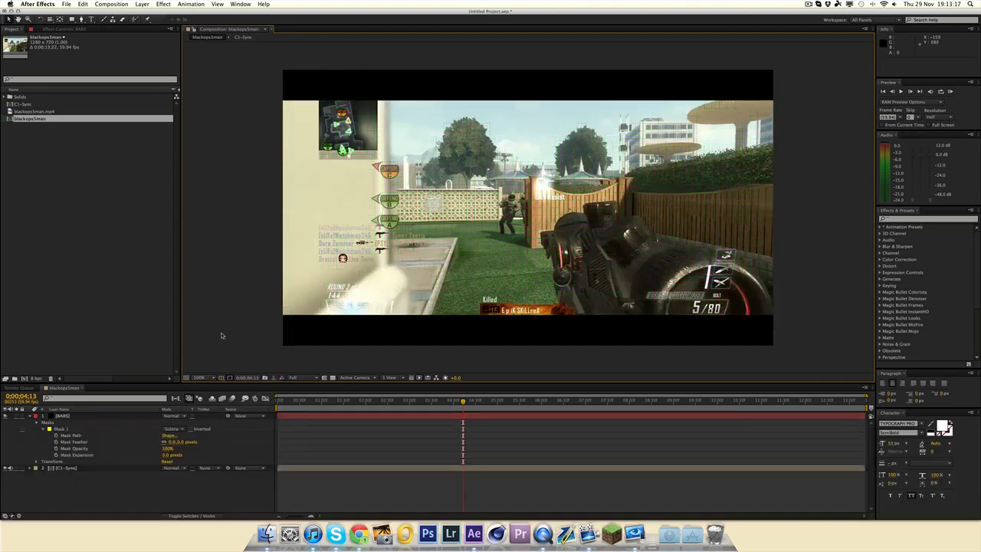
left_click(37, 415)
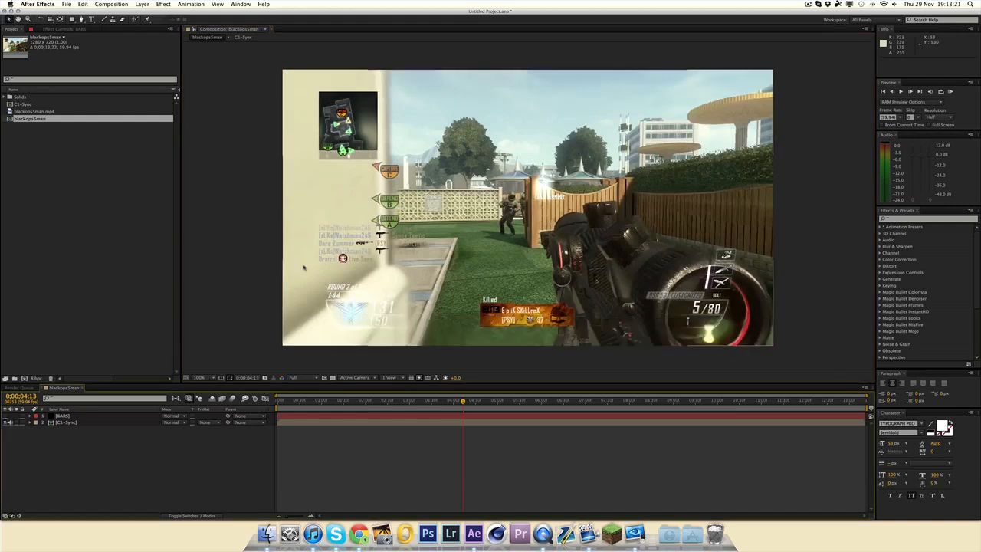
- Add an adjustment layer and apply the Motion Tile effect to it
left_click(141, 3)
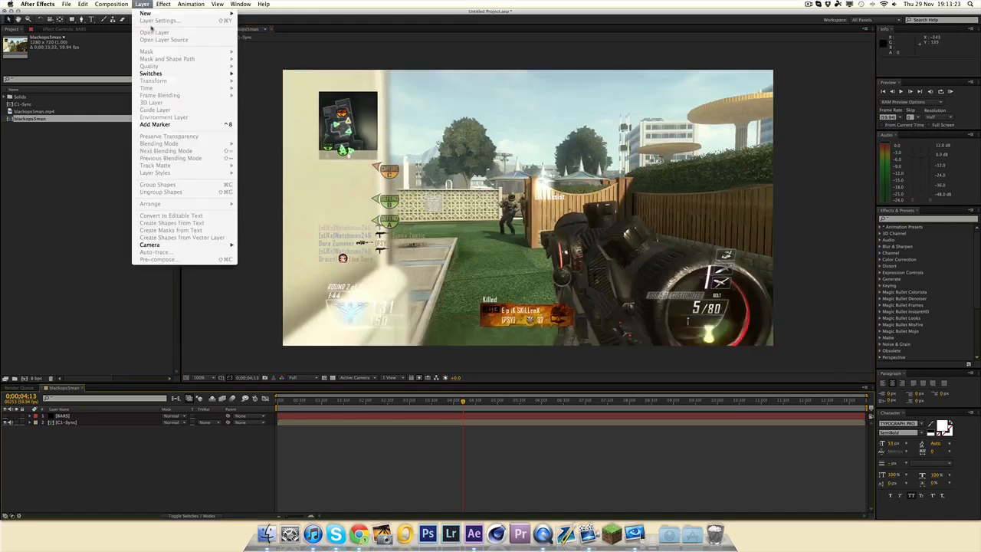
left_click(144, 12)
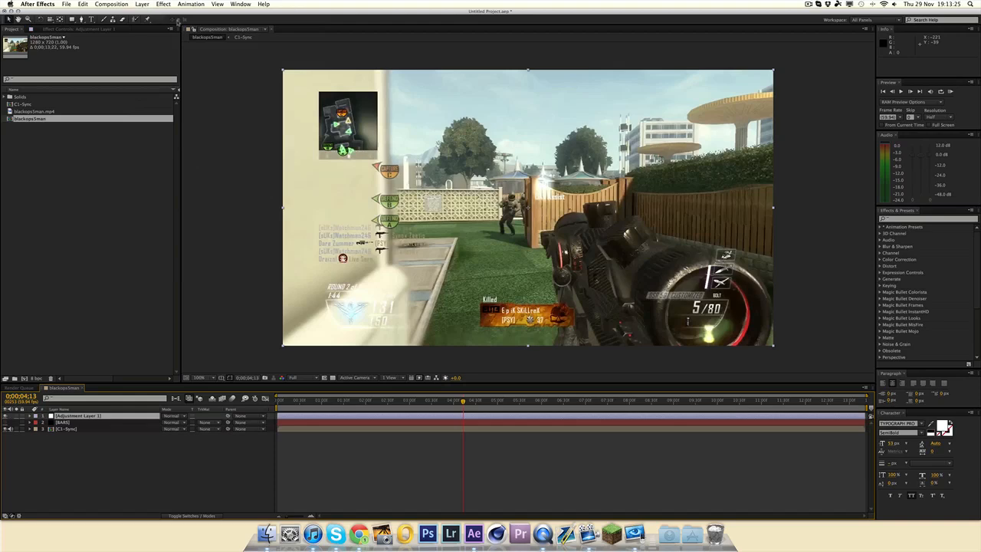
left_click(162, 3)
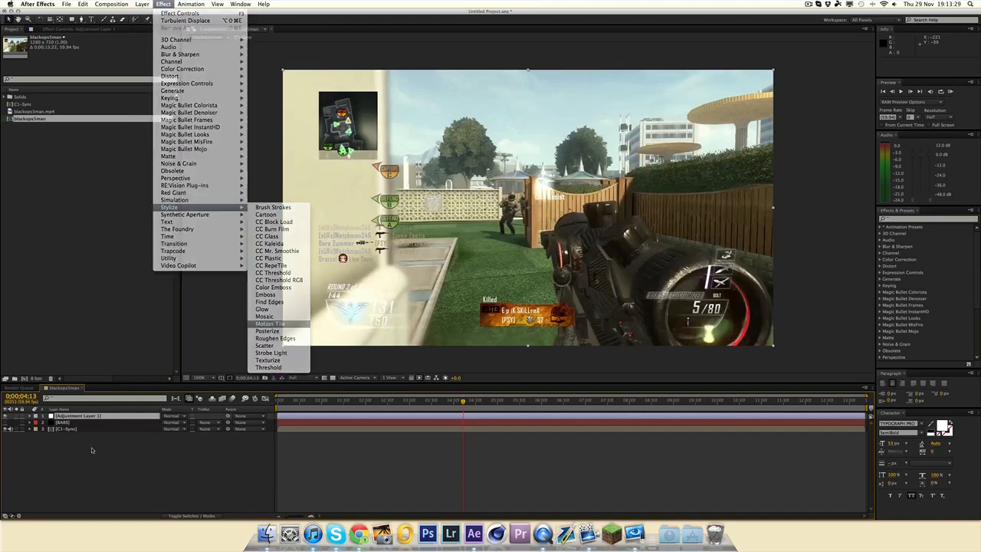
left_click(270, 323)
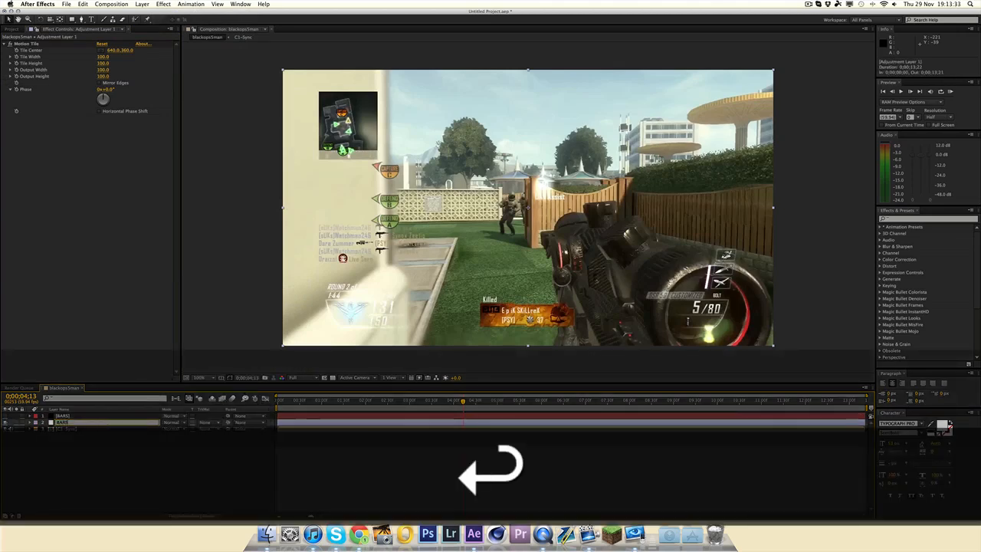
- Show the letterbox solid again and duplicate the current selection with copy and paste
left_click(63, 423)
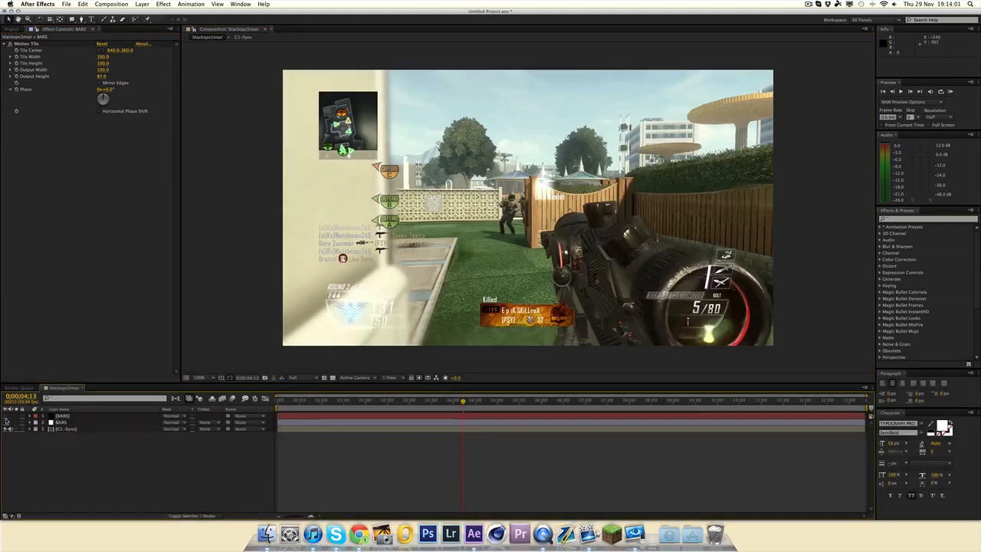
left_click(61, 415)
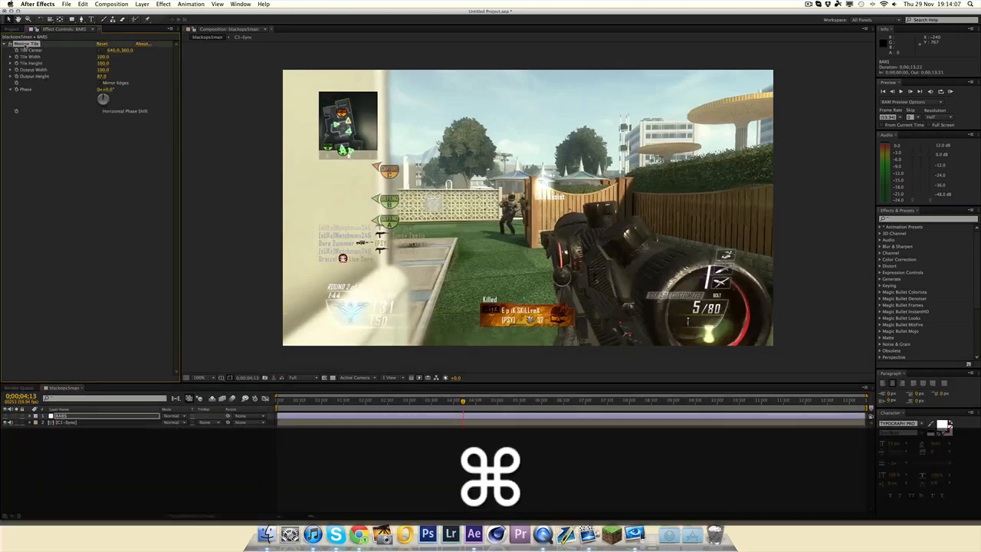
key("cmd+c")
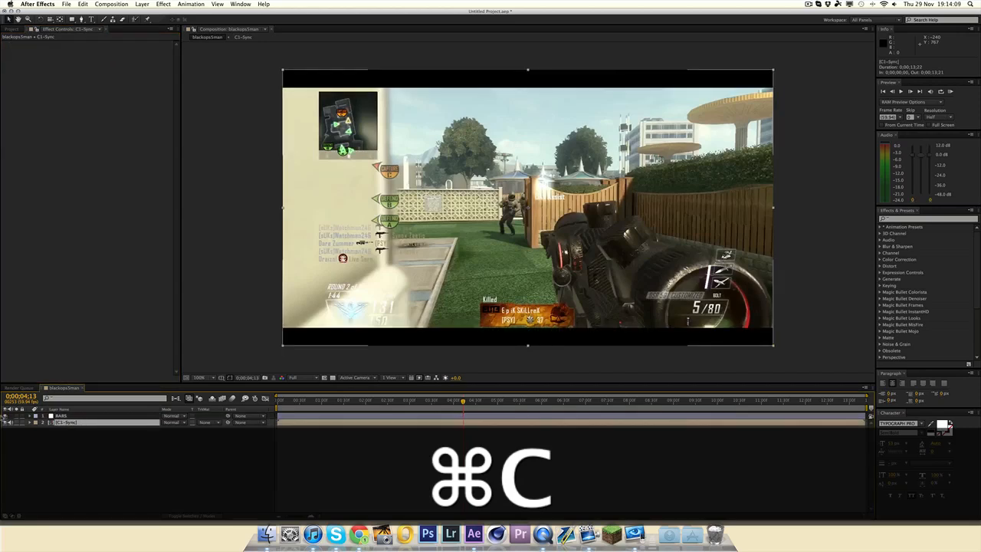
key("cmd+c")
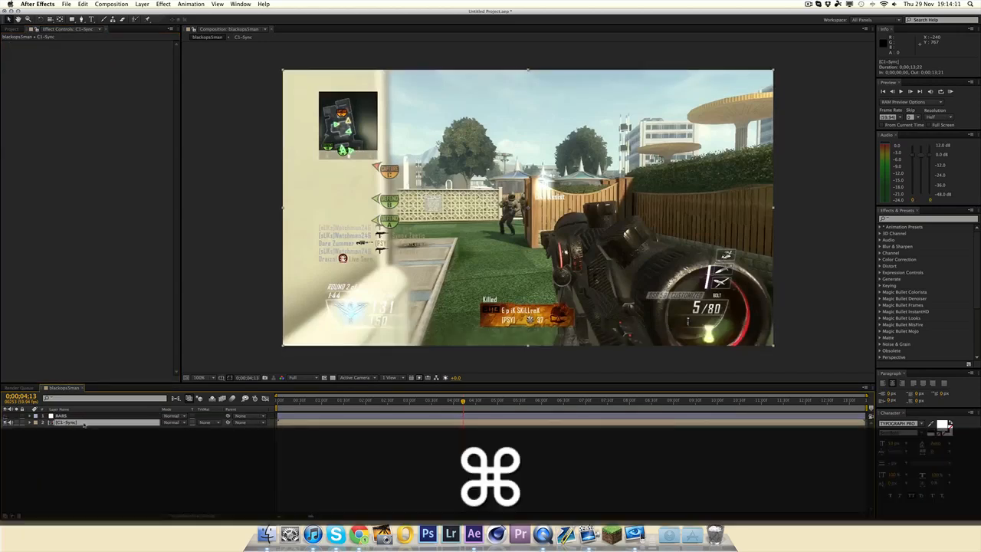
key("cmd+v")
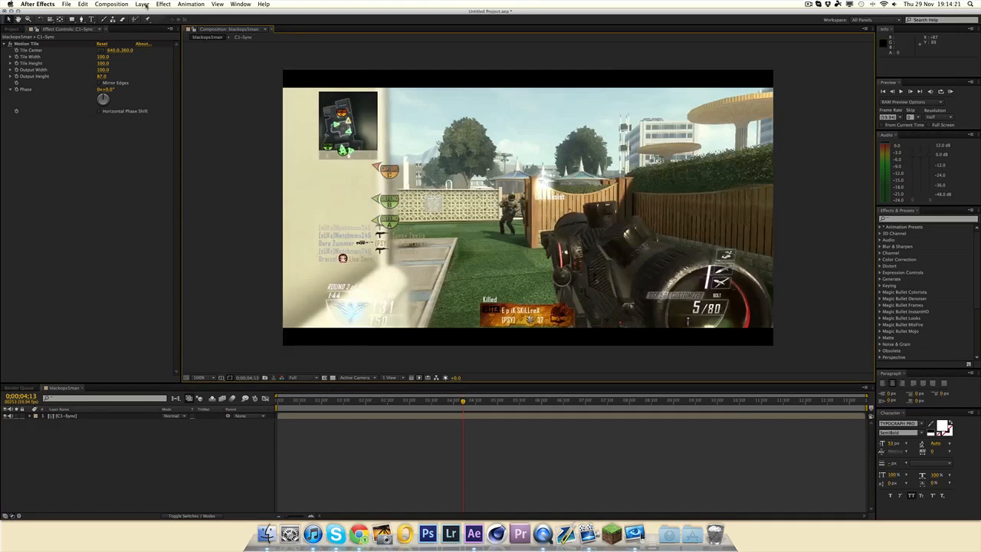
- Add another adjustment layer with the full Misfire film damage effect and toggle one damage option
left_click(141, 4)
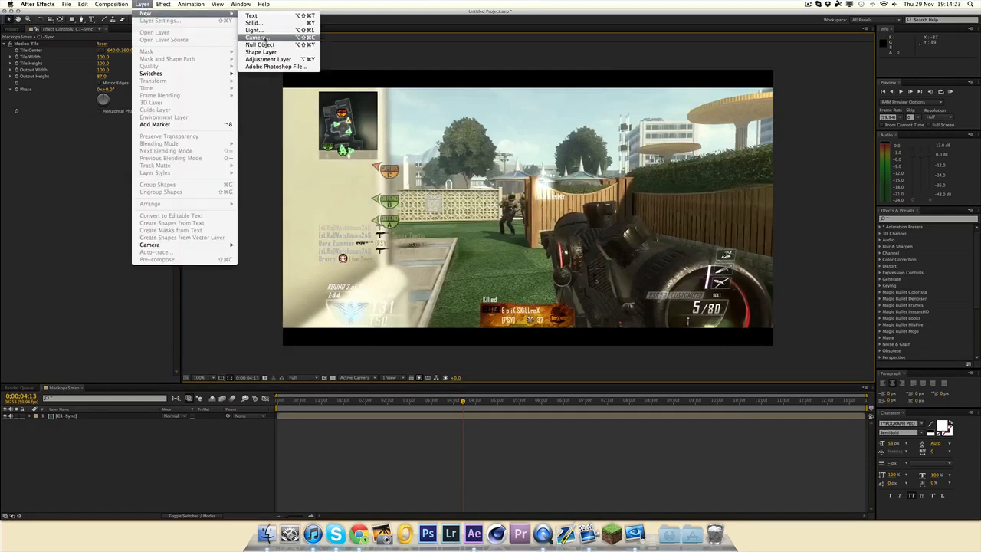
left_click(267, 58)
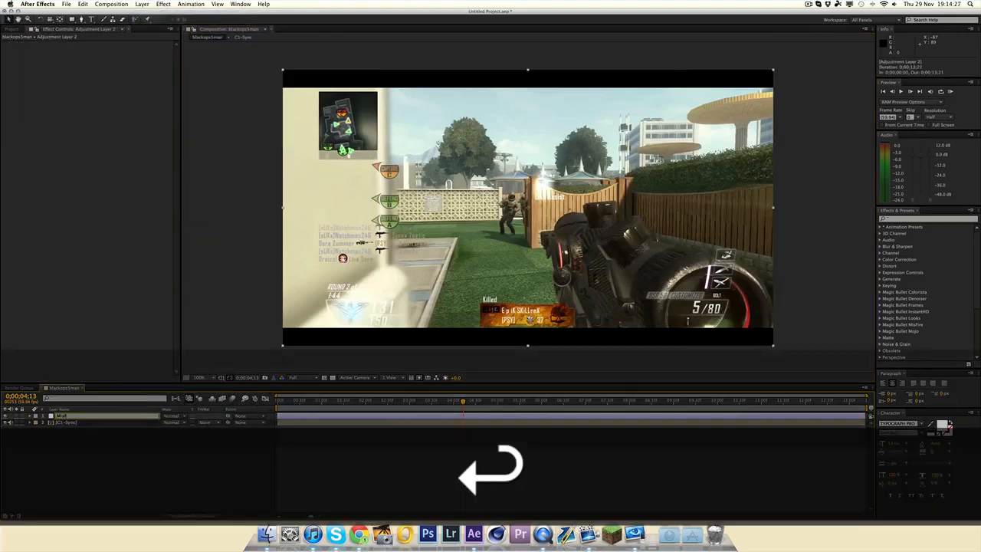
left_click(162, 3)
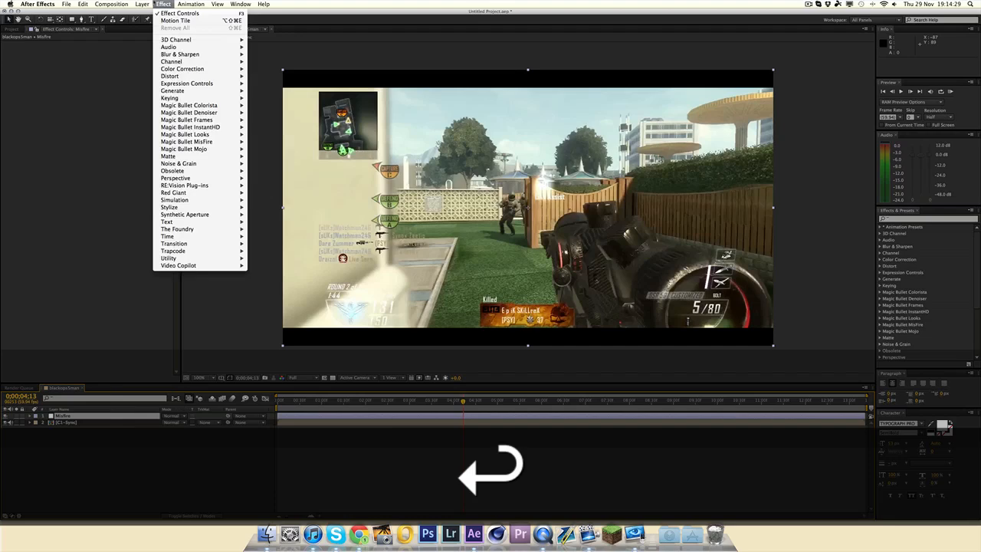
mouse_move(184, 134)
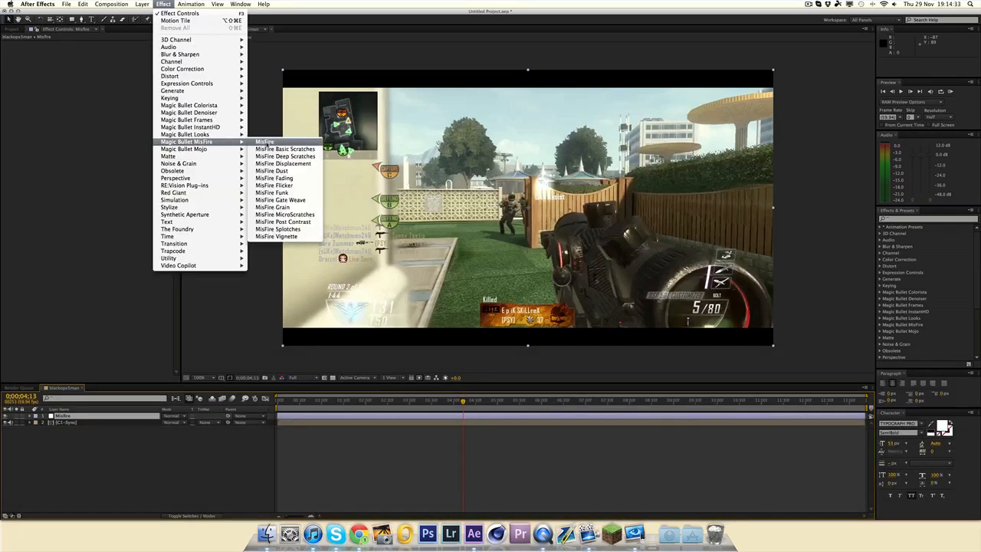
left_click(264, 141)
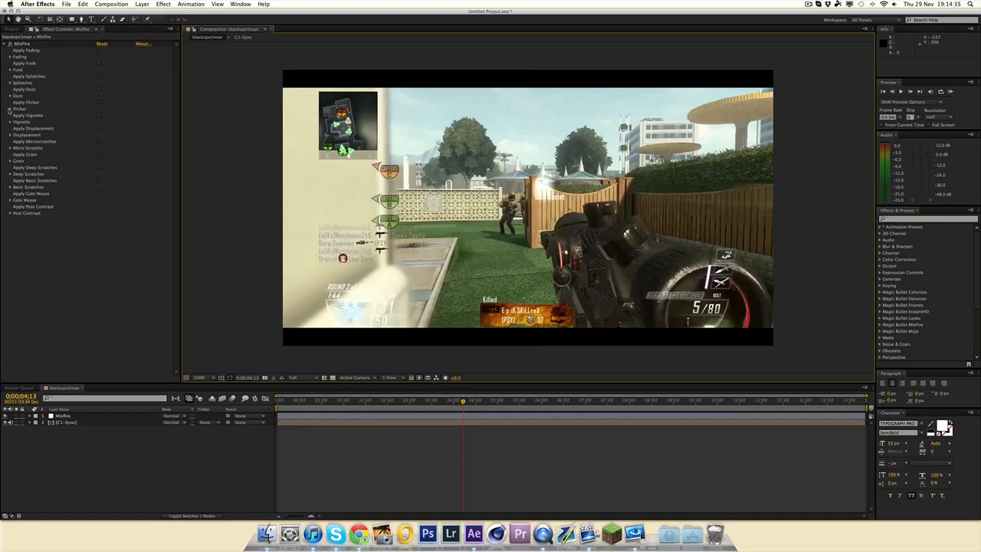
mouse_move(100, 120)
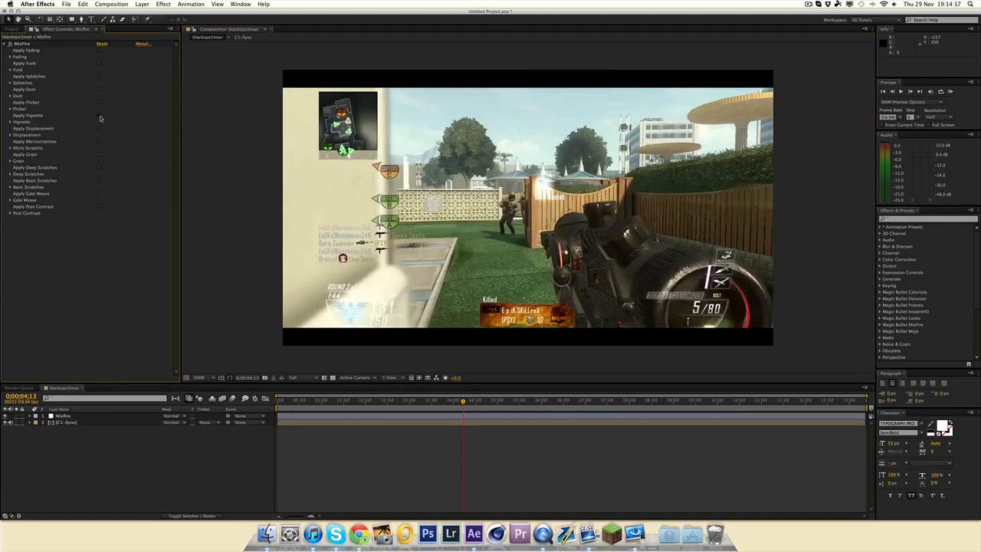
left_click(63, 415)
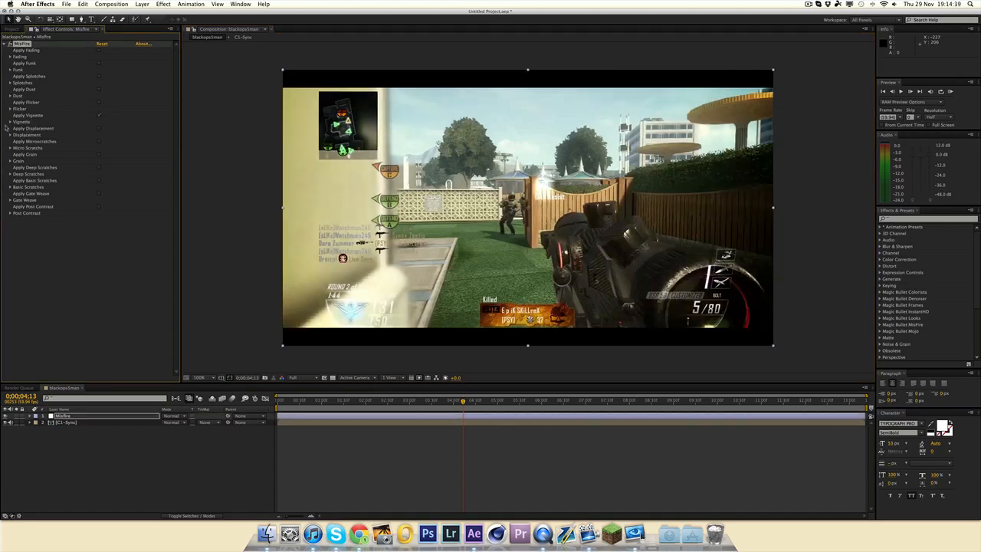
- Adjust the effect's Post Contrast value, then select the footage layer's tile effect settings
left_click(12, 122)
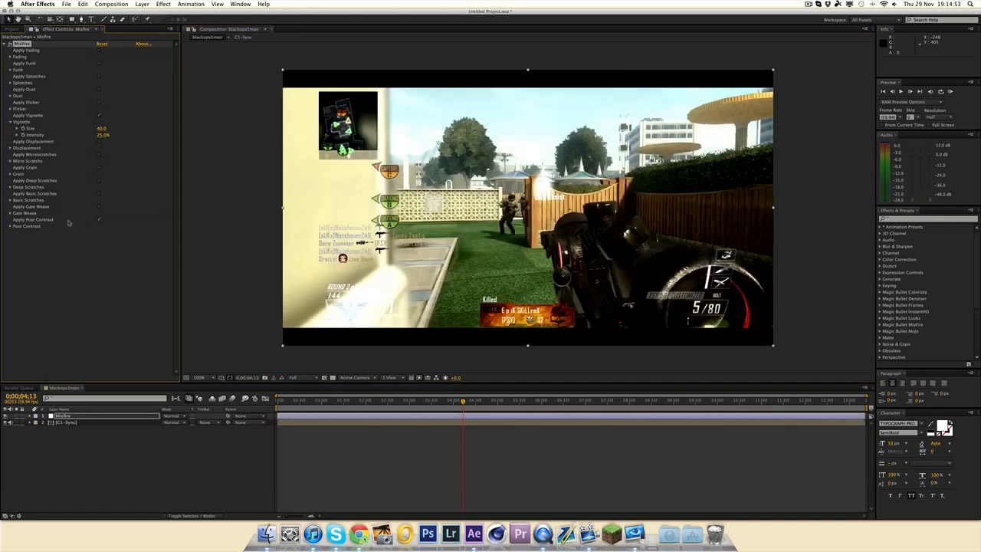
left_click(34, 226)
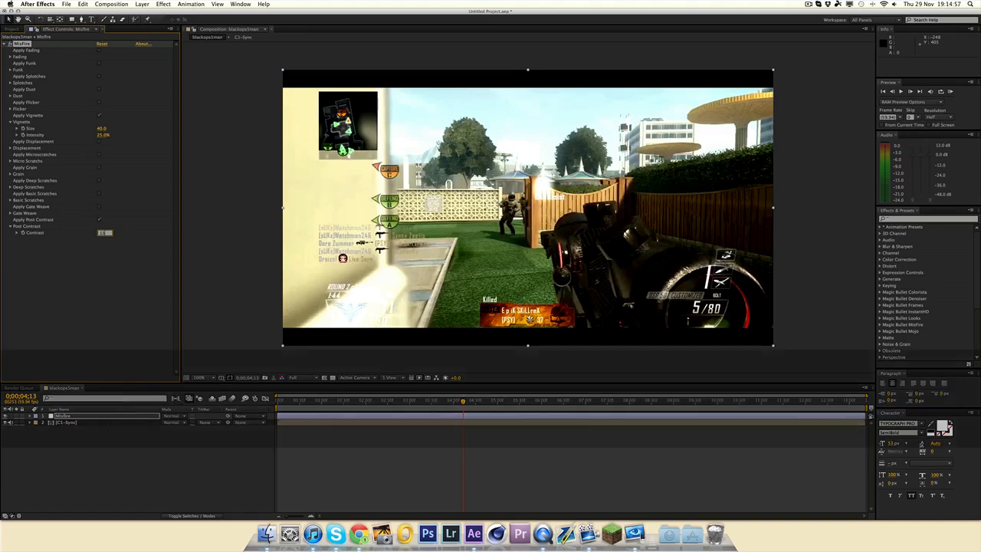
key("cmd+z")
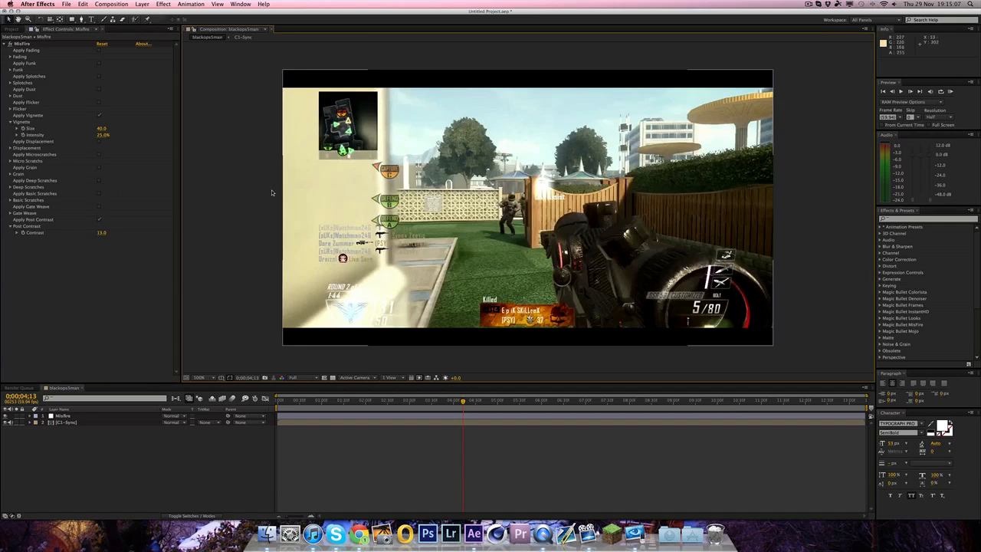
mouse_move(253, 197)
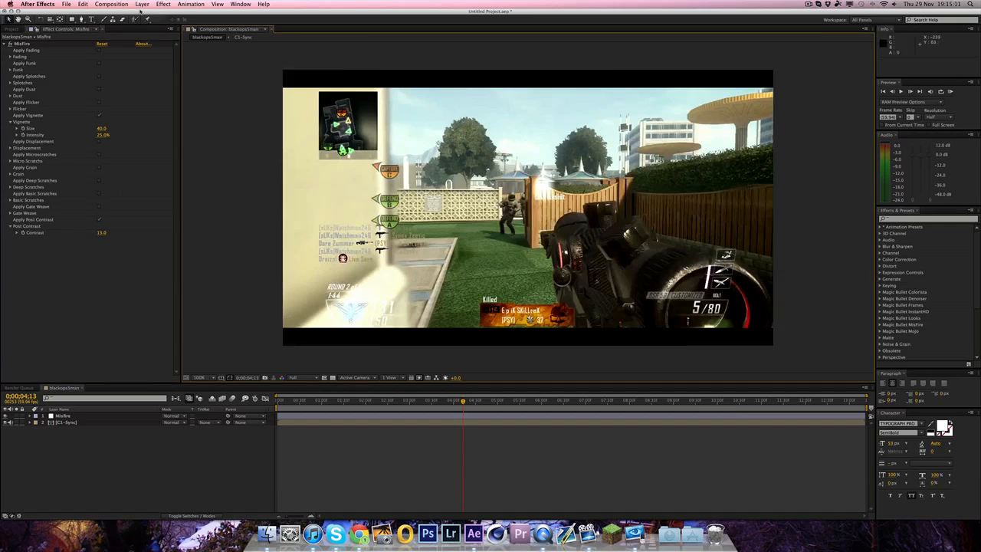
left_click(64, 424)
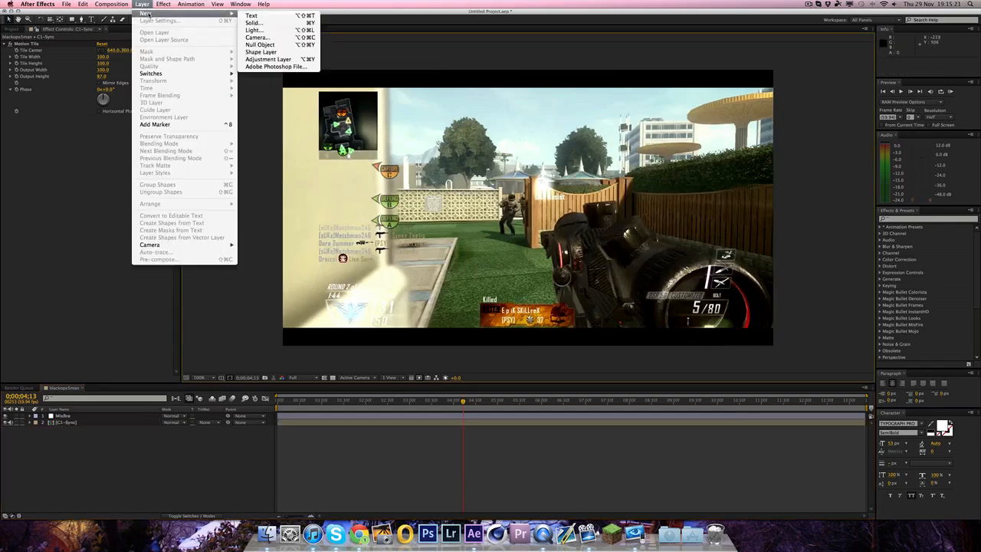
- Create a new adjustment layer over the gameplay, apply Magic Bullet Looks and launch its Looks editor
left_click(268, 58)
type("Looks1")
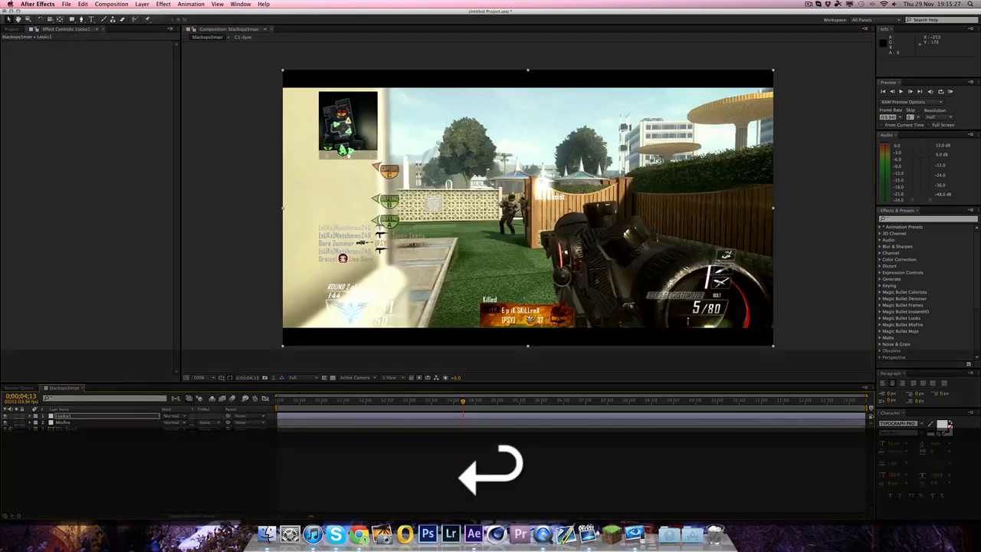
left_click(163, 3)
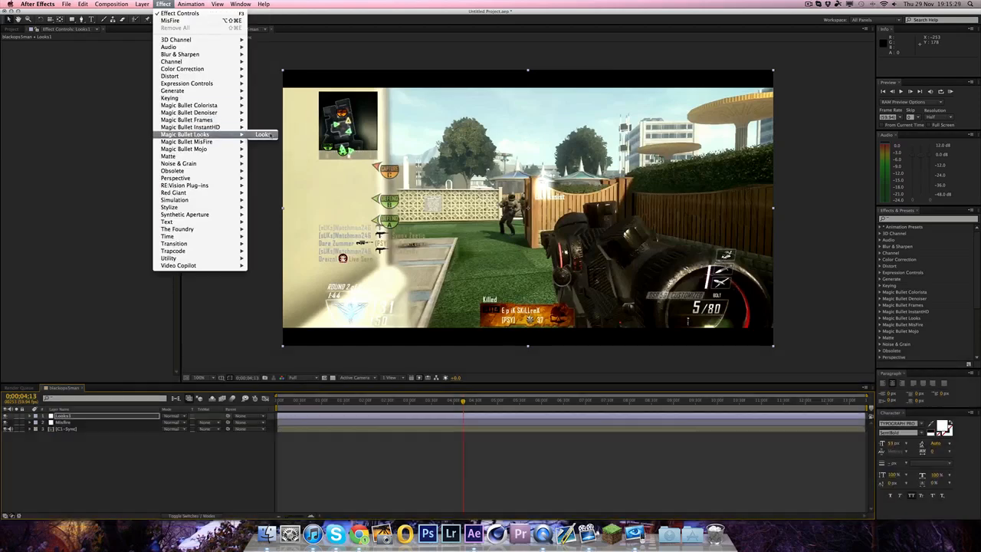
left_click(264, 135)
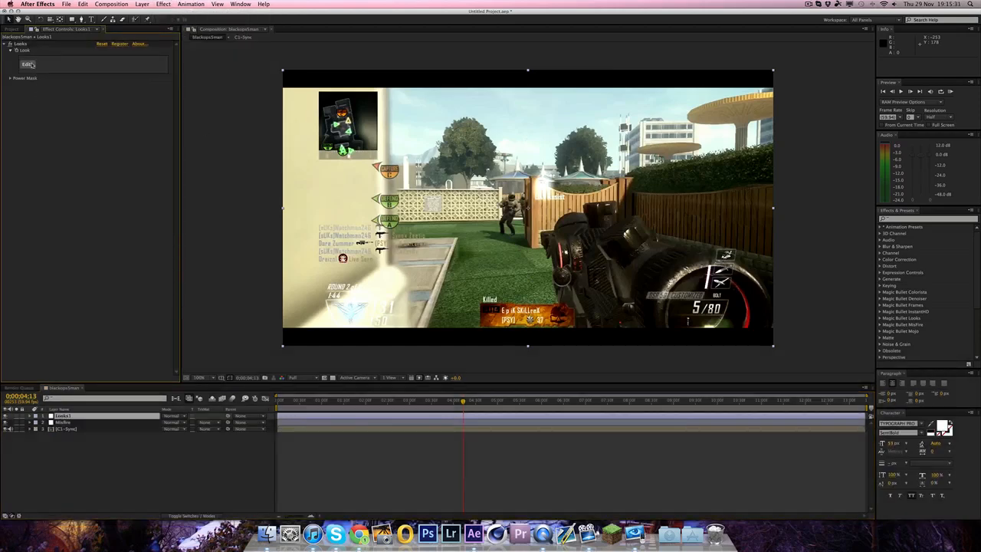
left_click(27, 64)
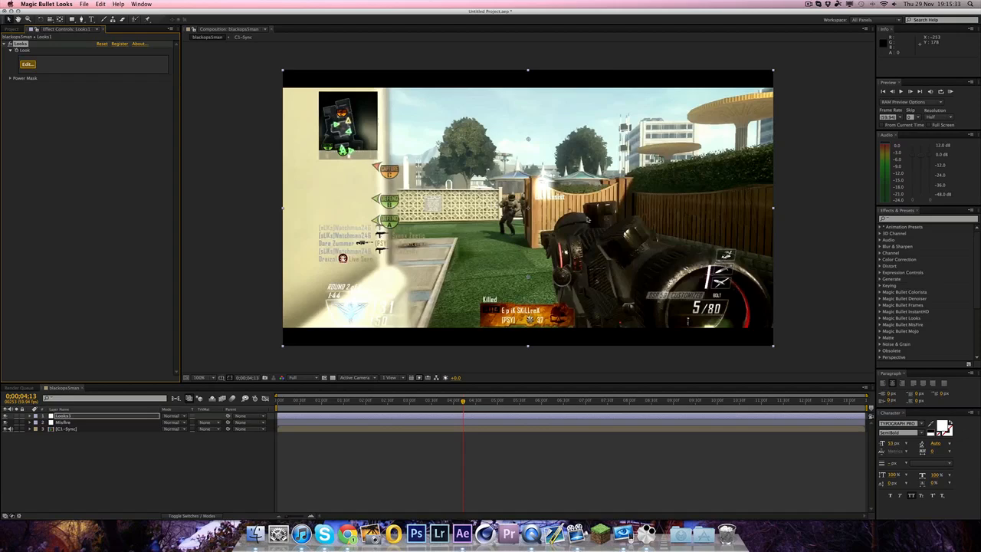
left_click(28, 64)
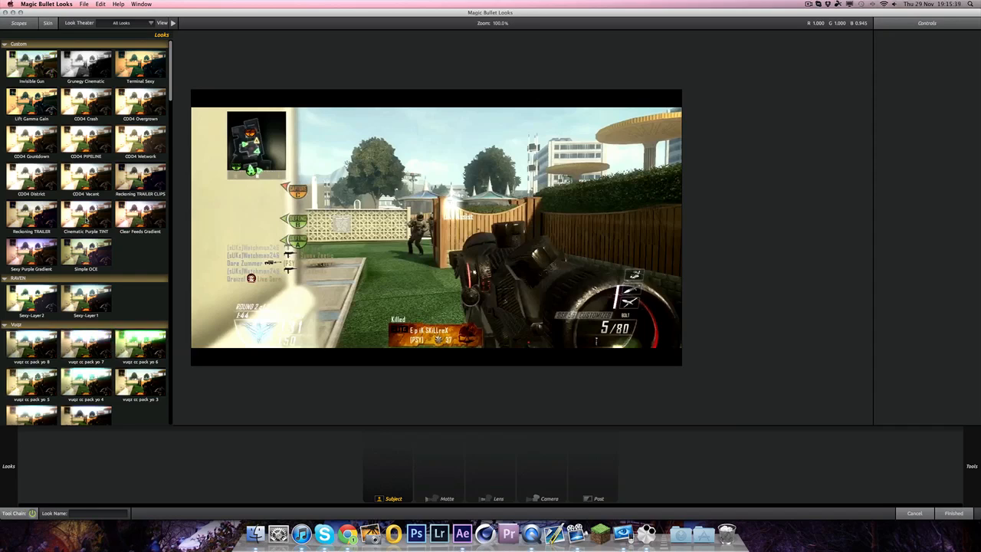
- Scroll the Looks preset browser toward a bright, washed-out, vignetted preset grade
scroll("down", 3)
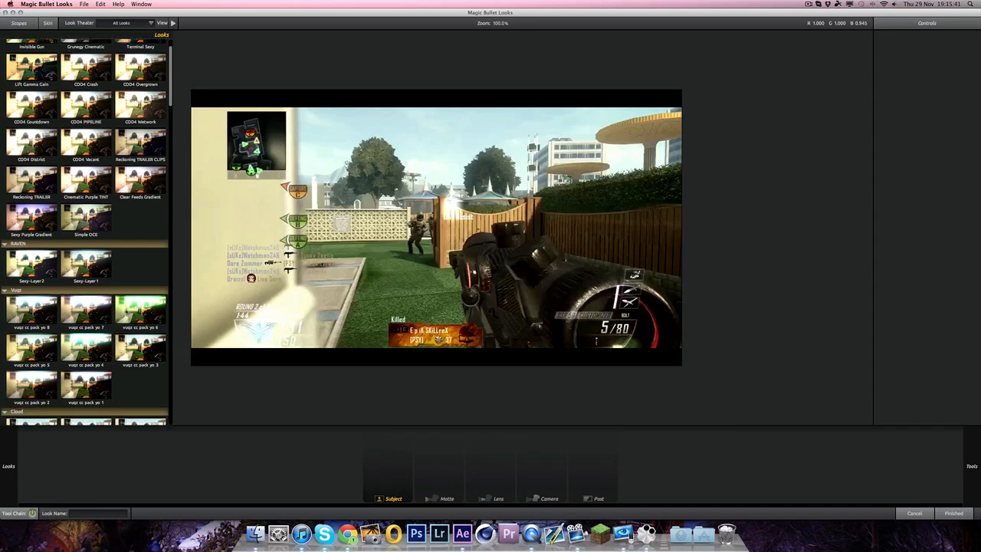
scroll("down", 3)
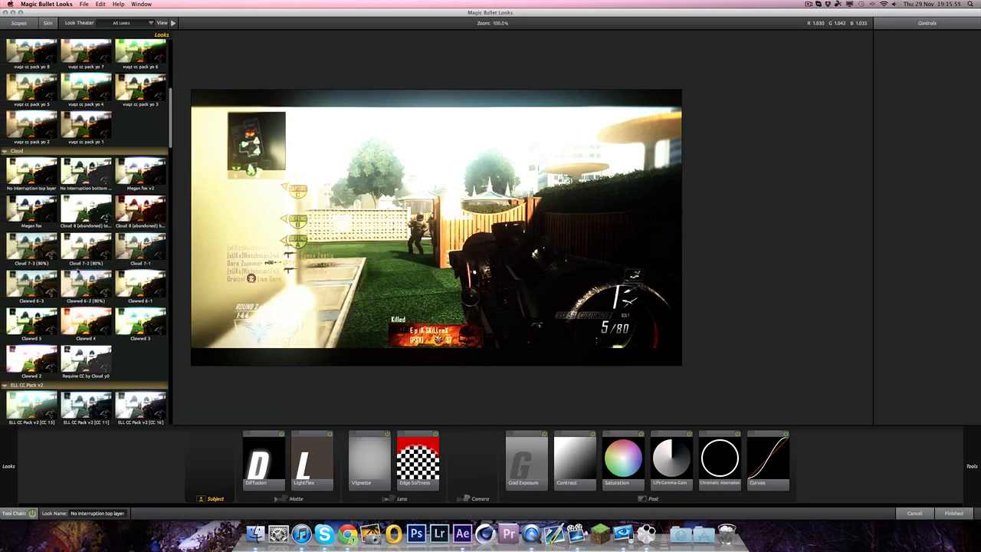
scroll("down", 3)
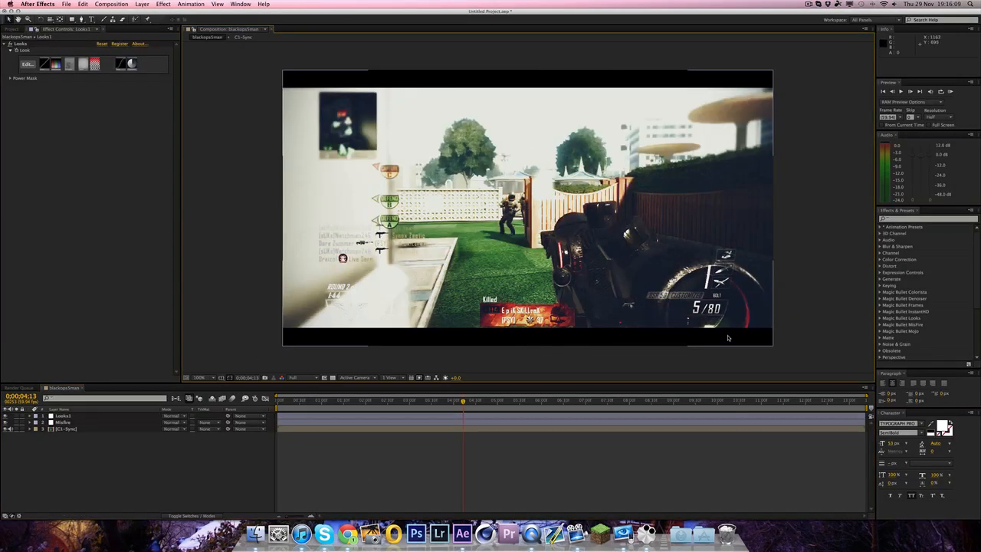
- Select the gameplay footage layer and back out of the Layer menu without choosing anything
left_click(62, 429)
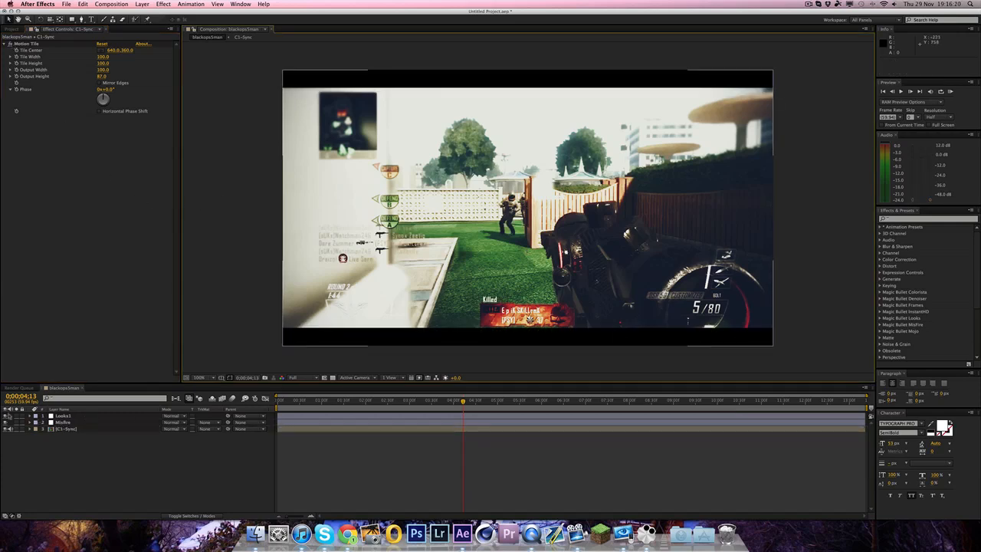
left_click(141, 3)
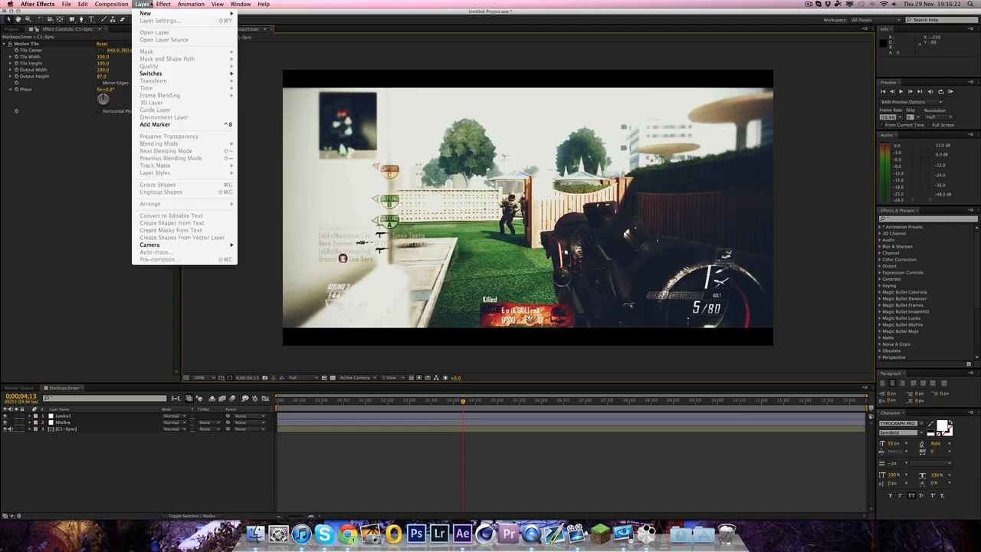
left_click(200, 317)
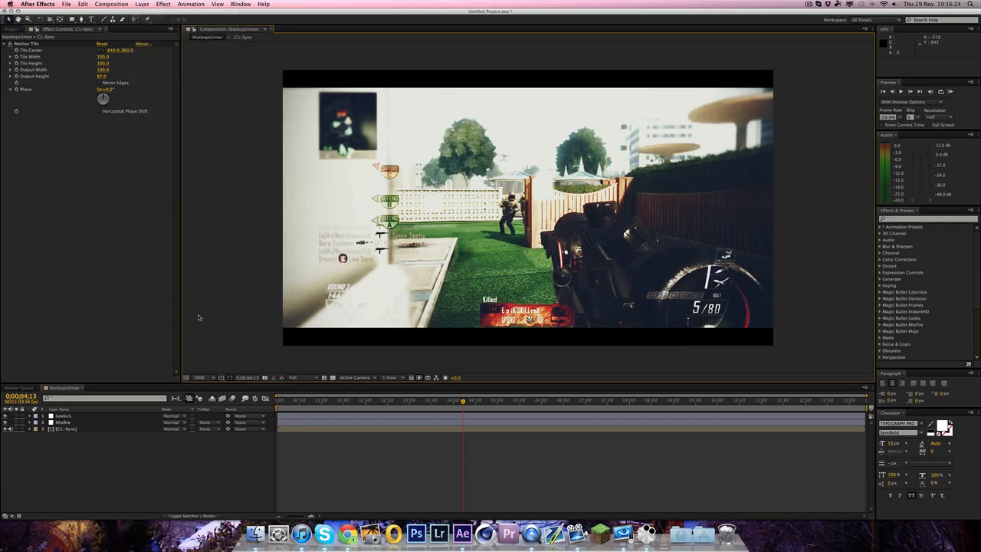
mouse_move(475, 239)
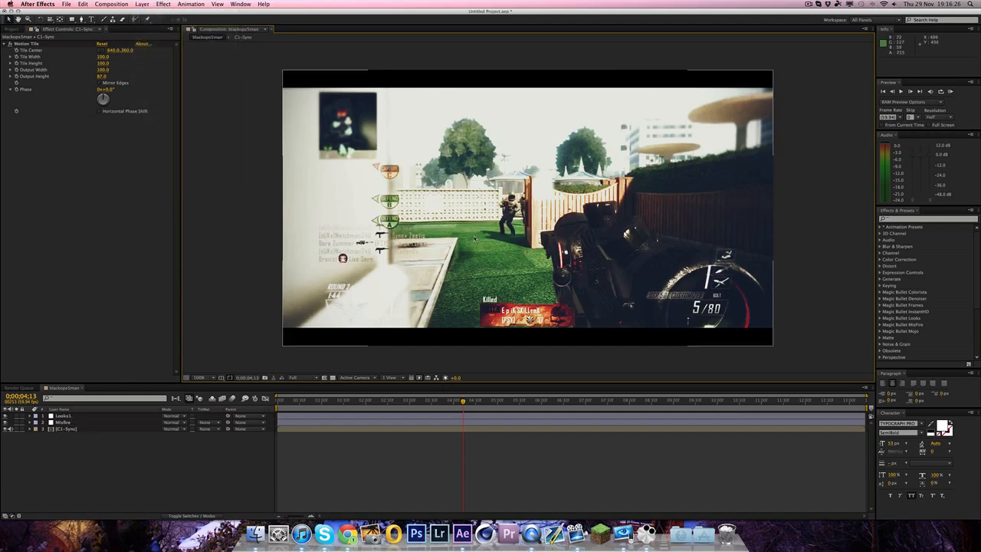
mouse_move(290, 265)
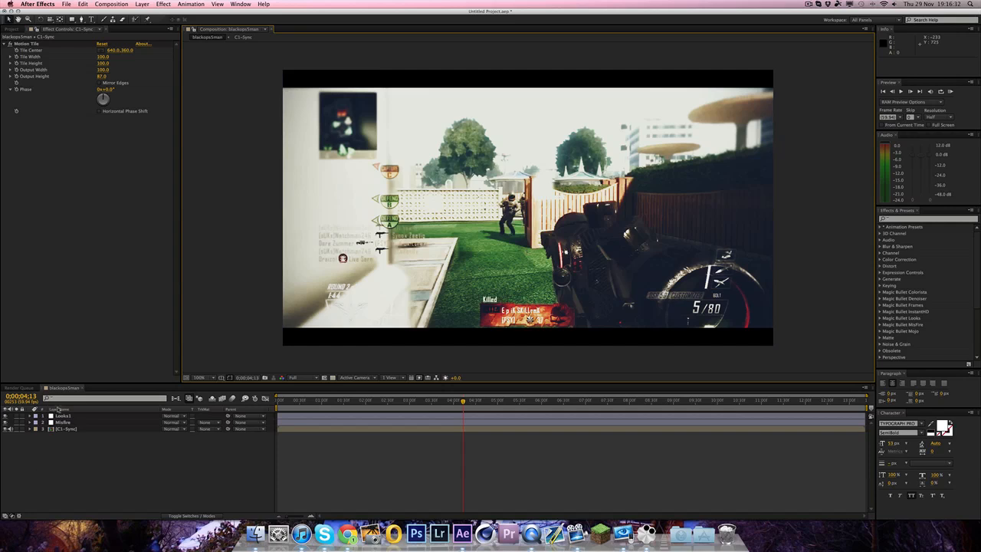
- With the first adjustment layer selected, create a second adjustment layer and apply Looks to it
left_click(63, 415)
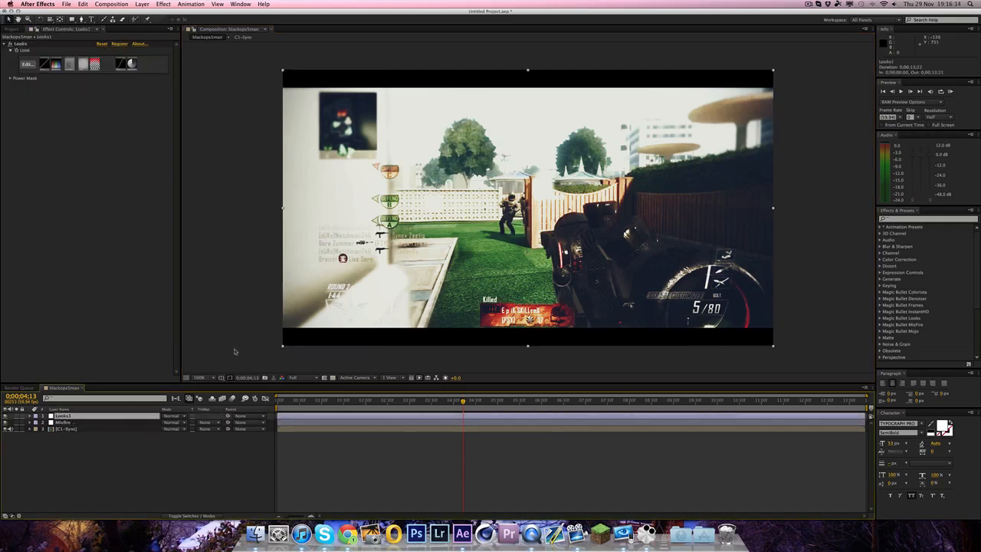
left_click(141, 3)
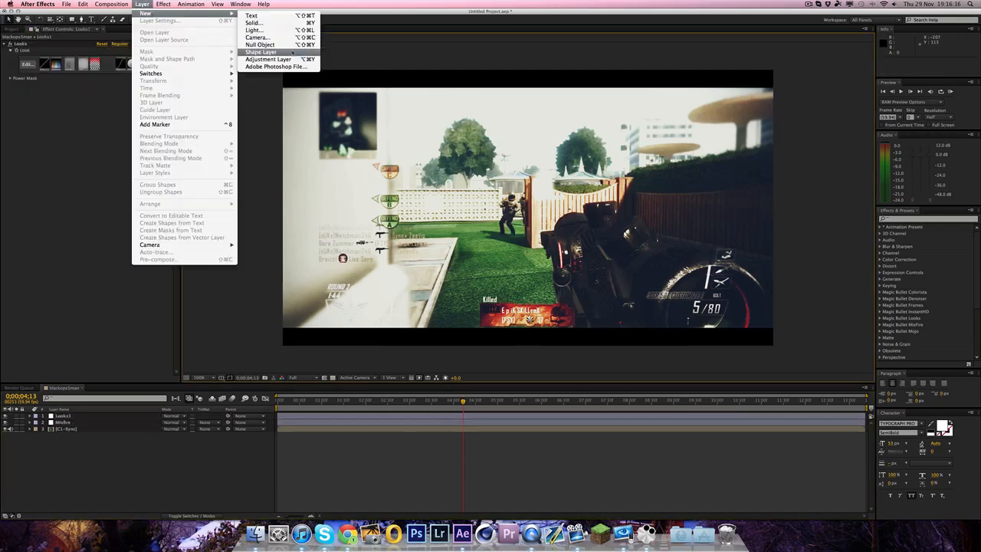
left_click(267, 59)
type("Looks2")
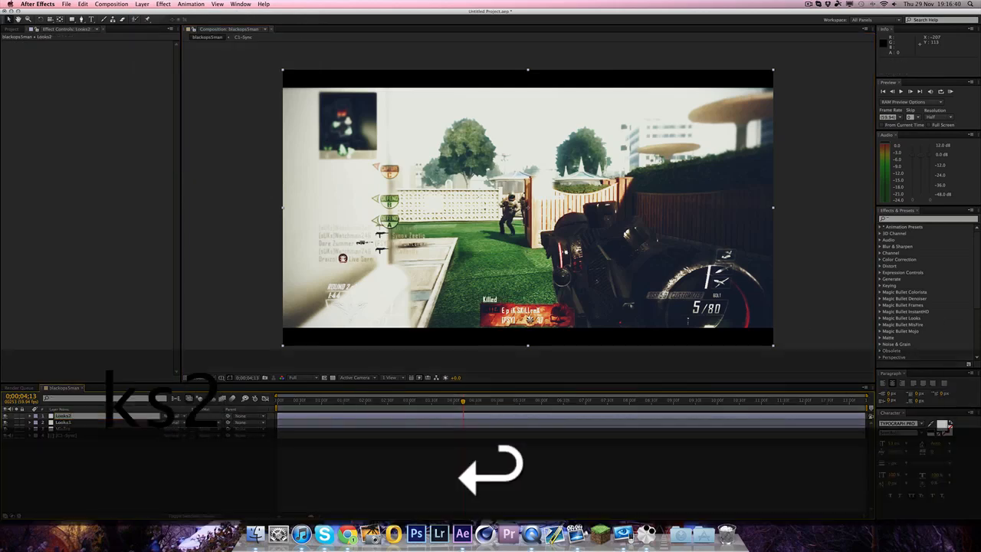
left_click(163, 3)
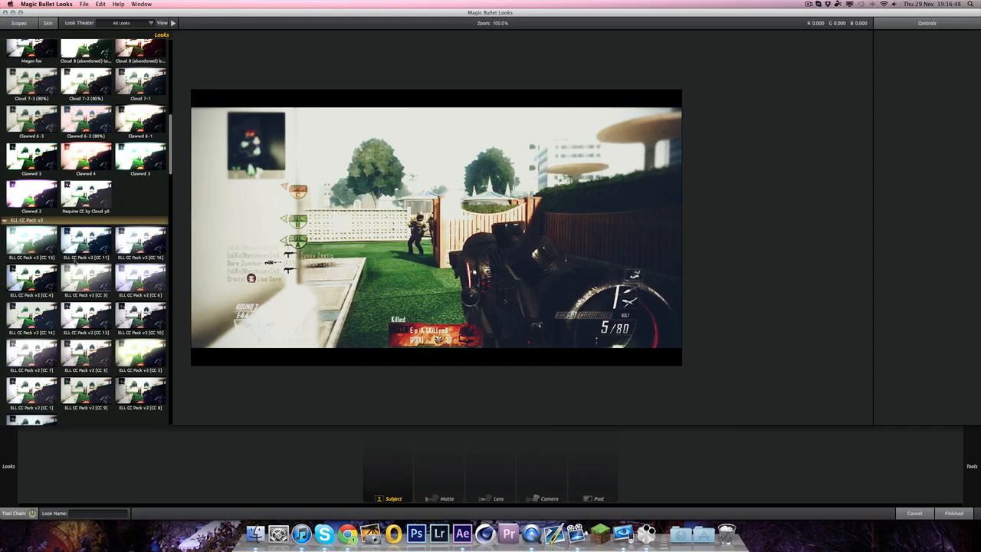
- Audition several preset grades, settling on a hazy, dark-vignetted high-contrast look
scroll("down", 3)
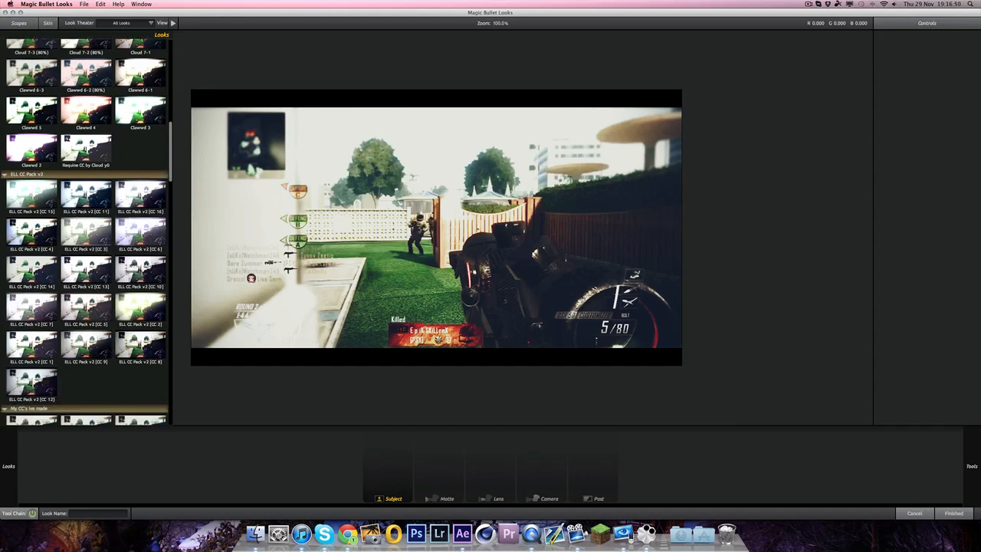
left_click(139, 268)
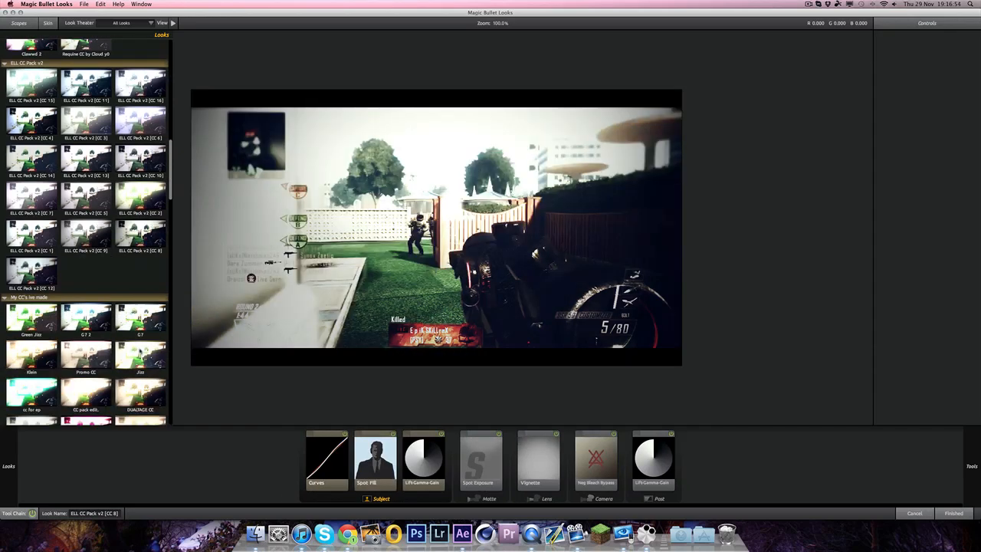
scroll("down", 3)
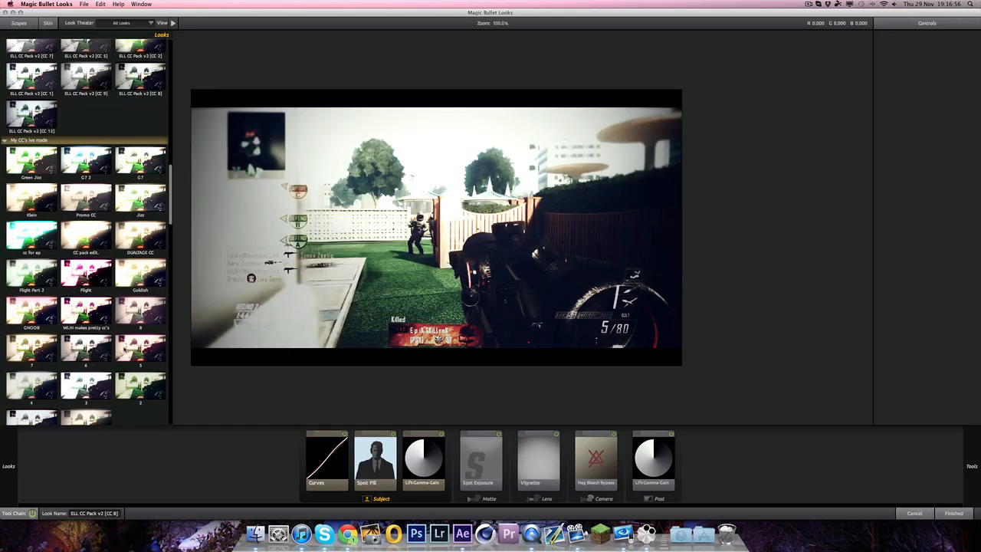
scroll("down", 3)
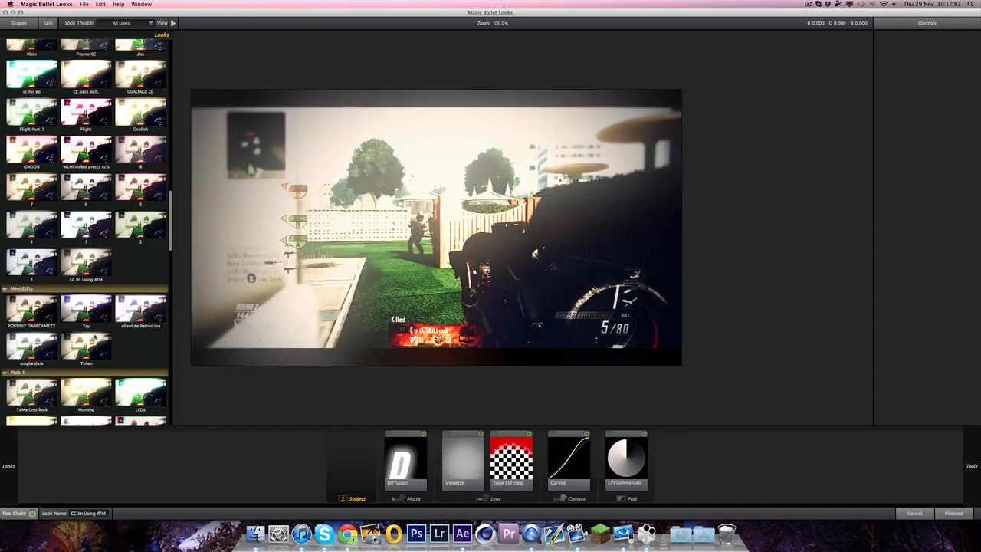
left_click(86, 347)
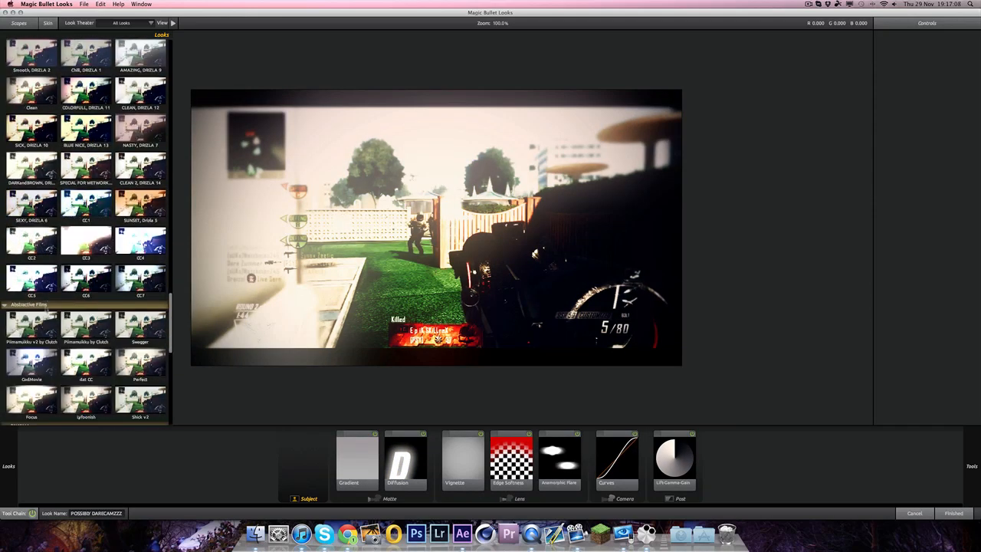
scroll("down", 3)
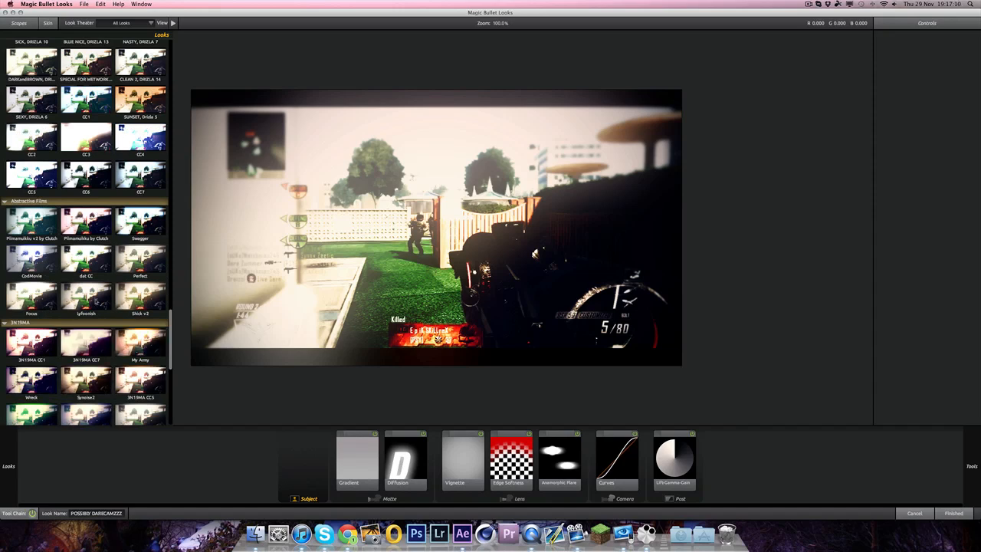
left_click(86, 294)
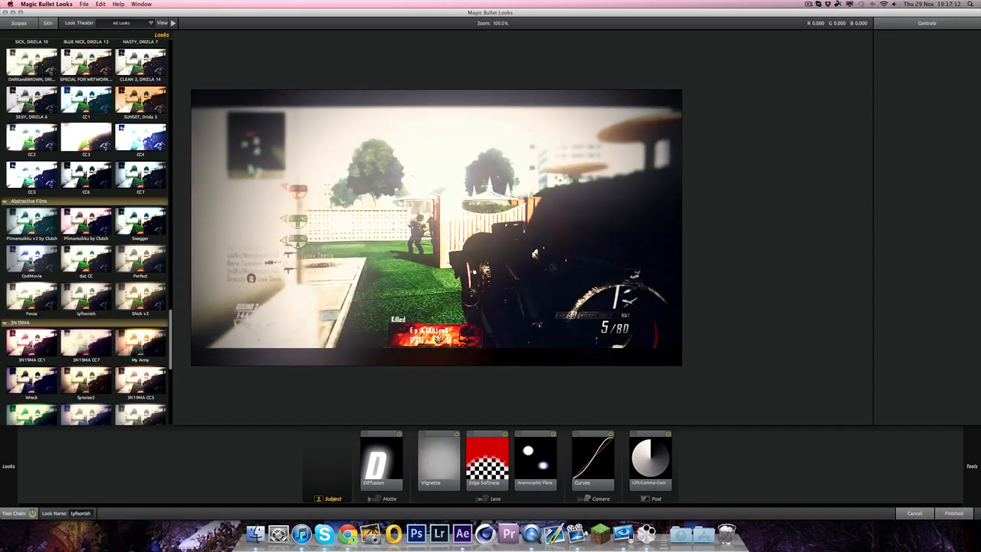
left_click(86, 222)
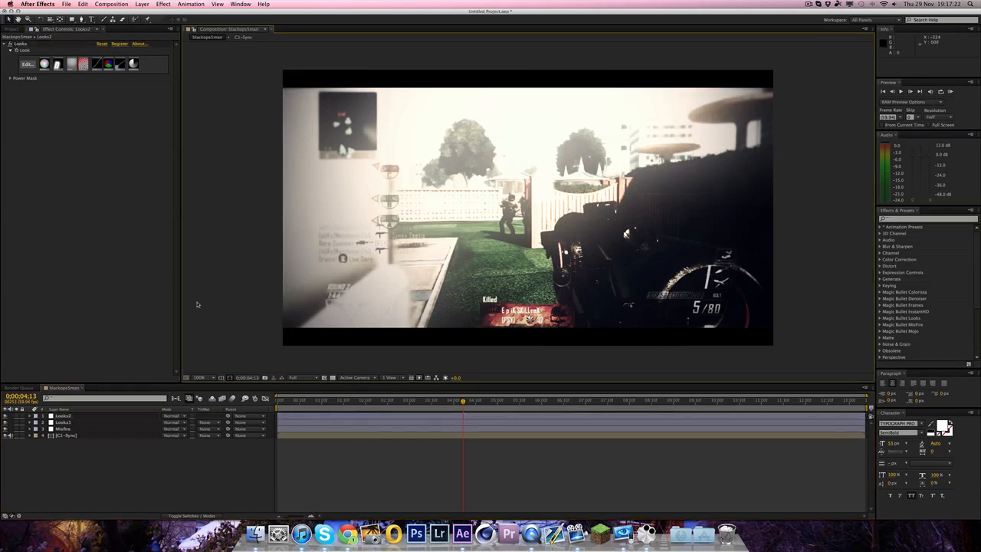
- Give a Looks adjustment layer a new blending mode and scrub to a later moment in the gameplay
left_click(69, 423)
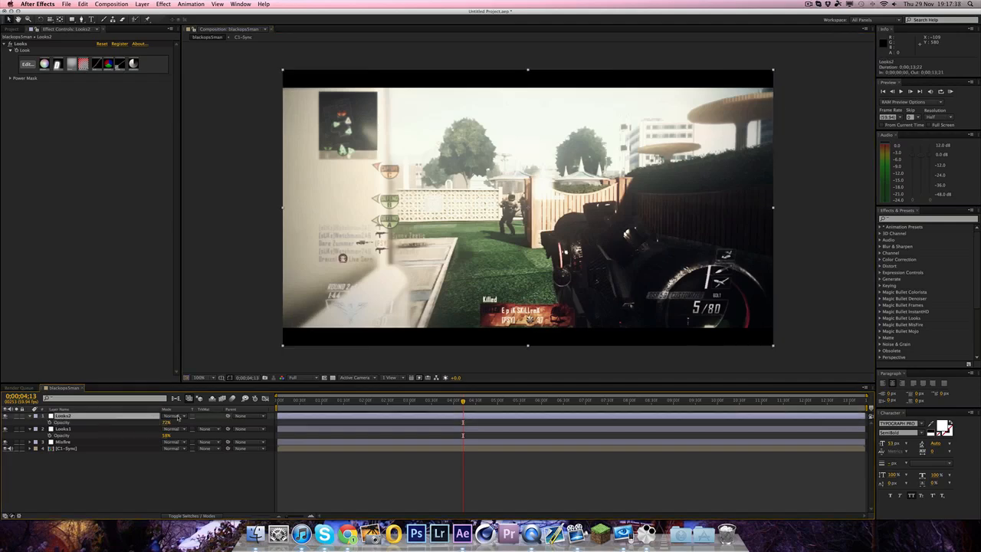
left_click(175, 416)
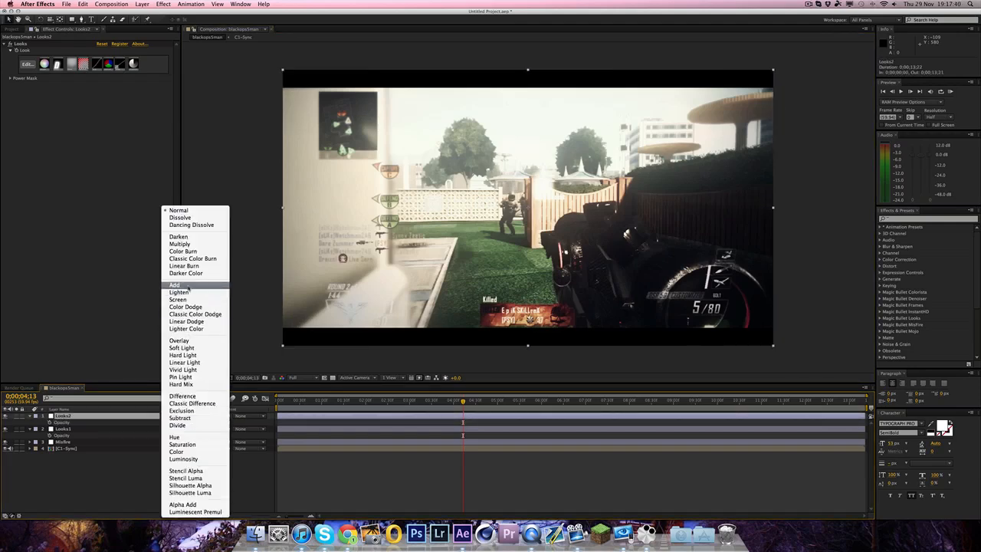
left_click(175, 283)
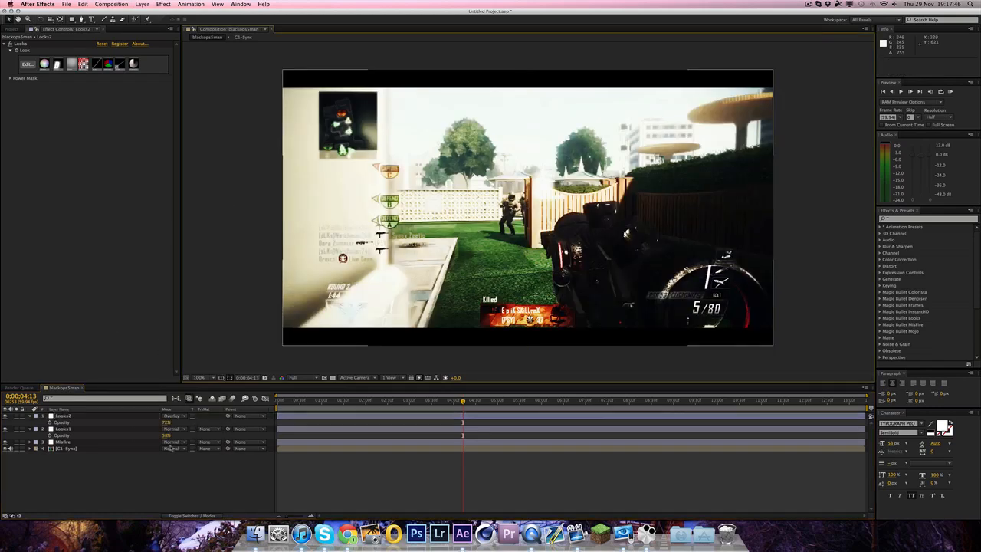
left_click(172, 447)
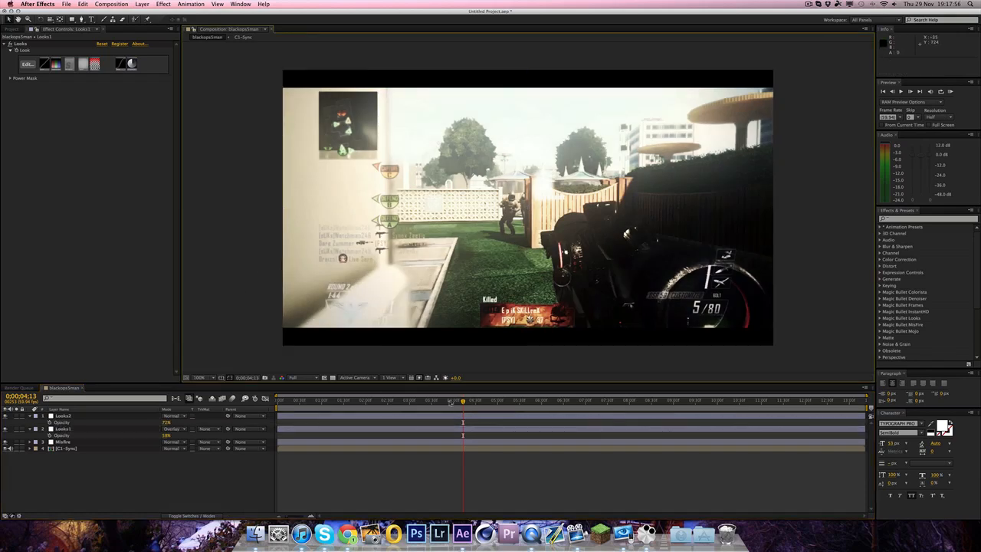
left_click_drag(463, 399, 485, 399)
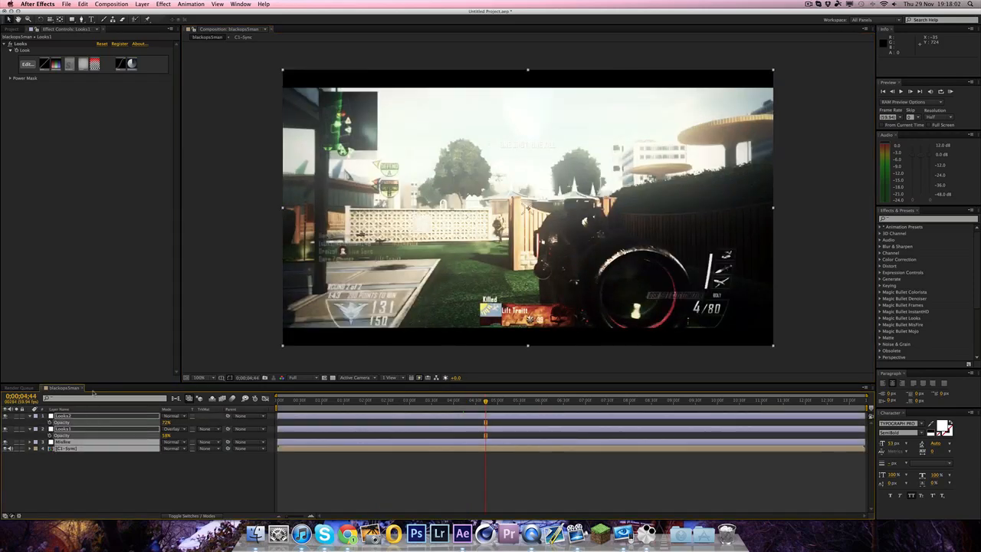
- Pre-compose the gameplay clip and its Looks layers into one nested composition, then start an import
key("cmd+shift+c")
type("C1-Composite")
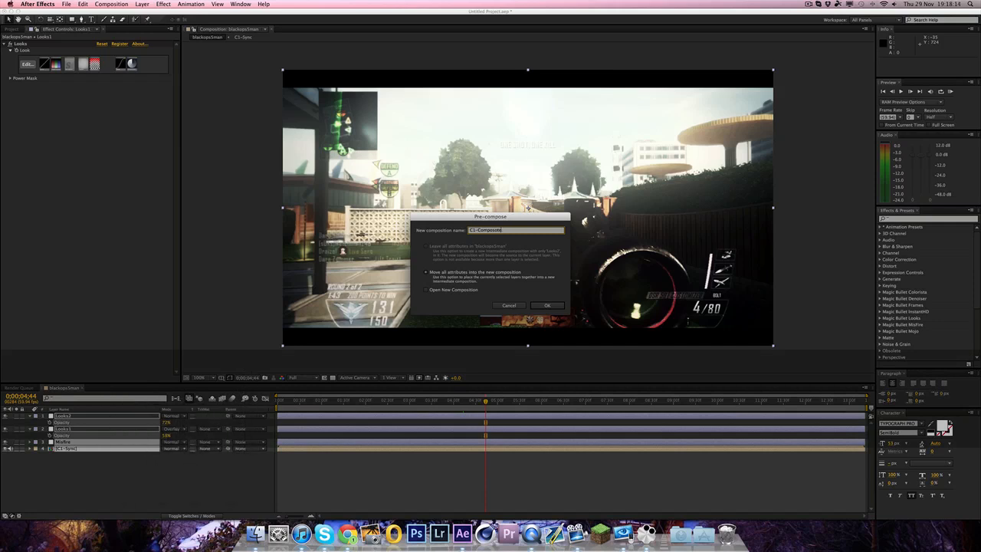
left_click(545, 304)
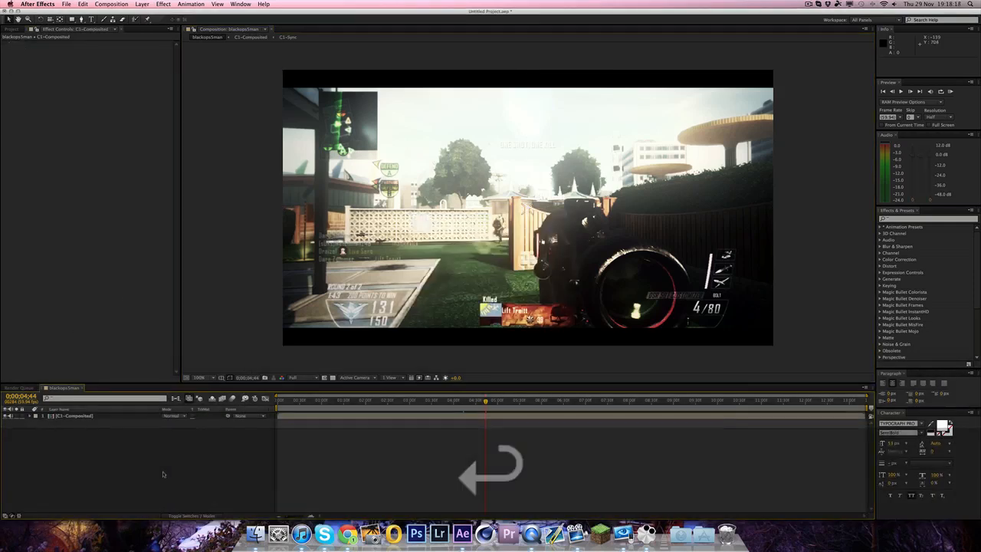
left_click(12, 28)
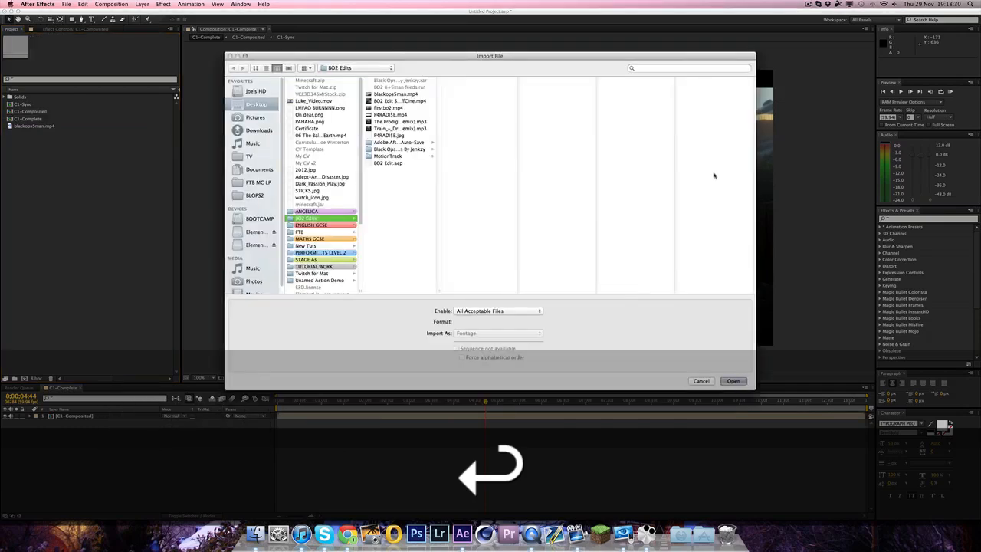
- Import the music mp3 and create a new composition from it
left_click(732, 381)
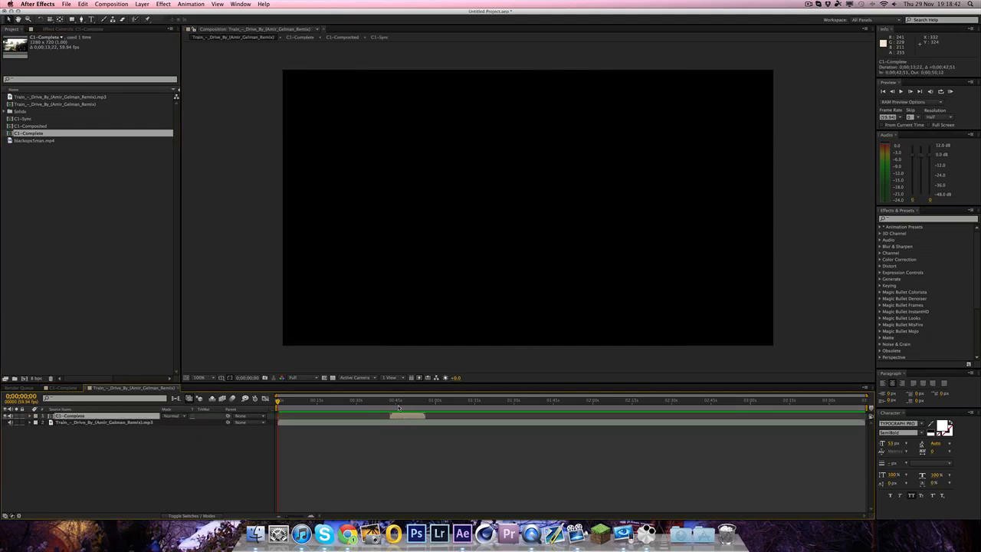
left_click(408, 400)
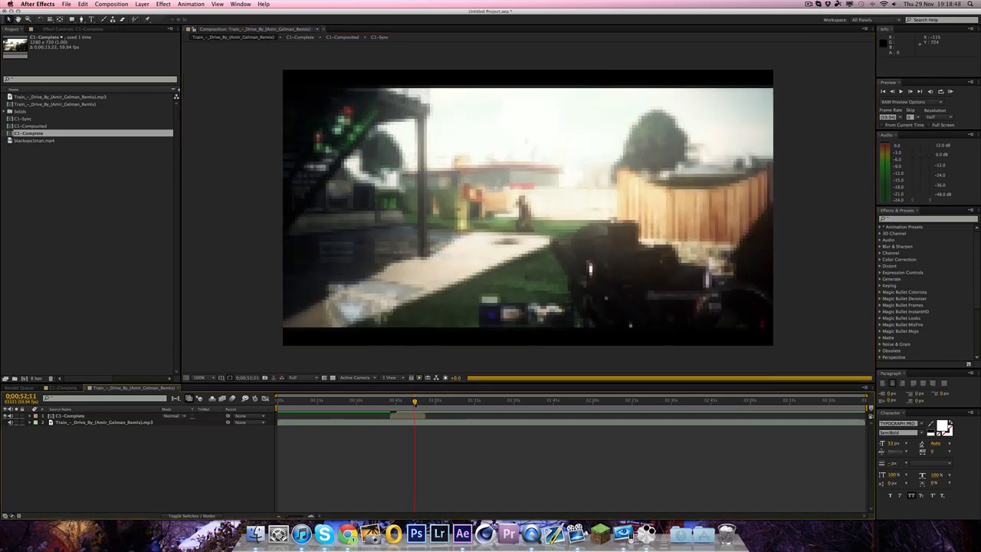
- Step the precomposed clip back frame by frame to line it up with the music beat
key("cmd+Left")
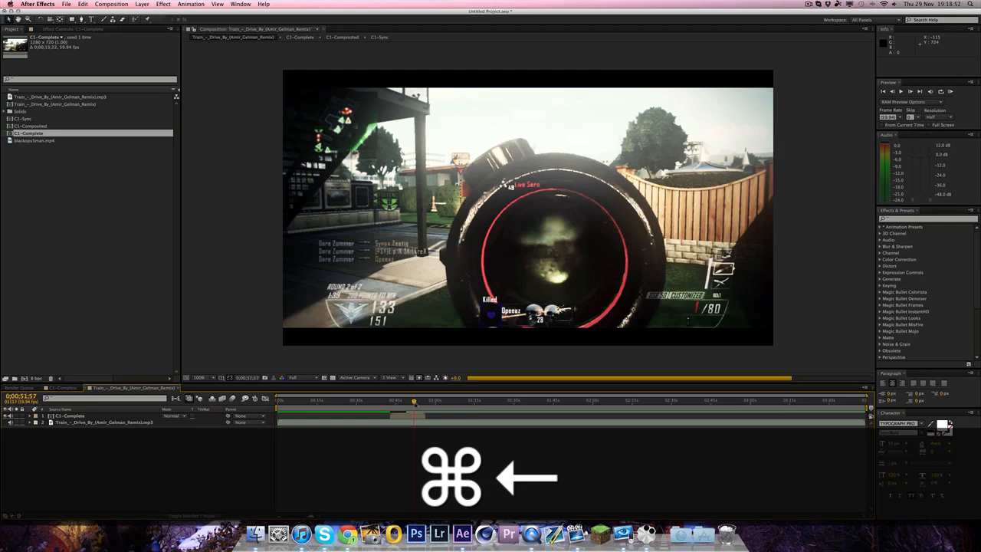
key("Left")
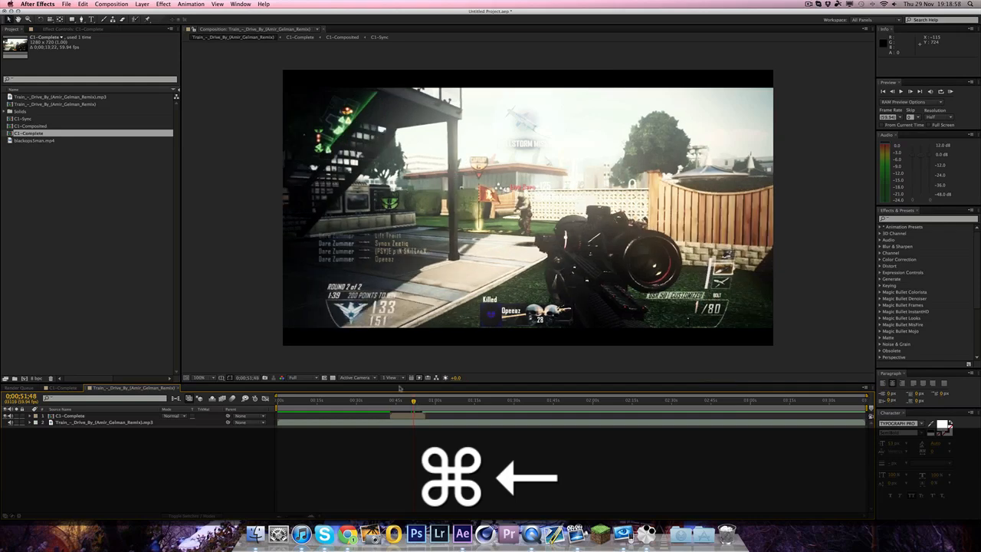
key("cmd+left")
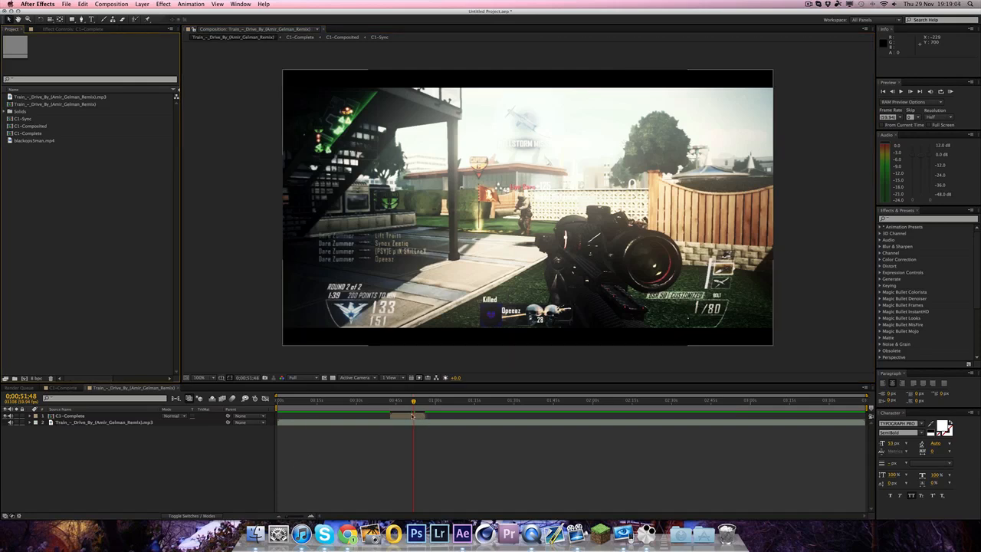
mouse_move(144, 353)
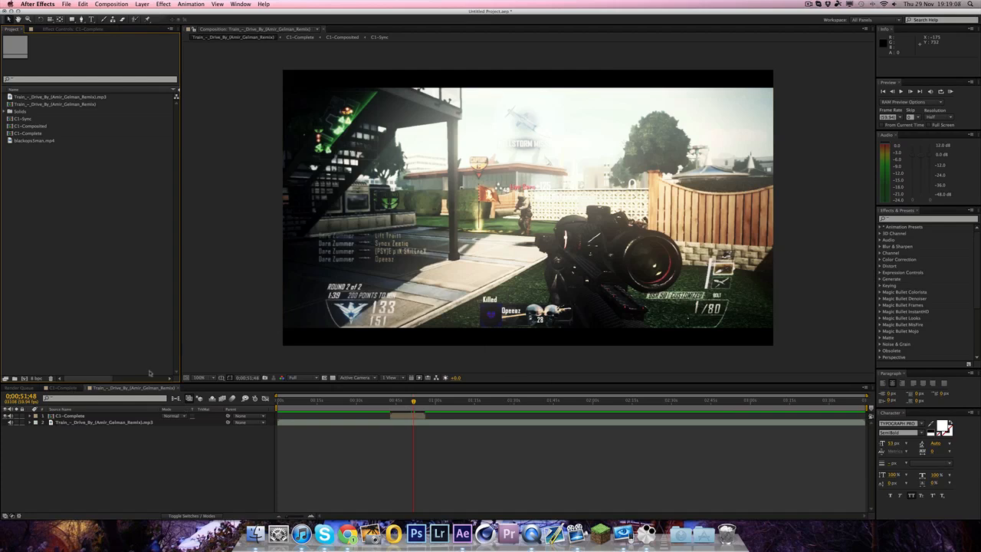
mouse_move(178, 299)
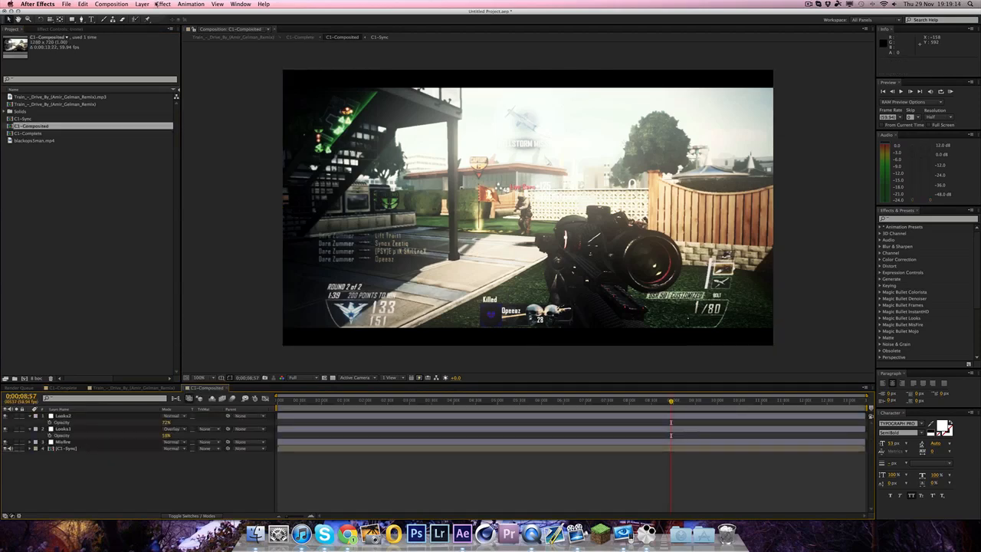
- Add an adjustment layer over the composited clip with Looks applied and launch its editor
left_click(141, 3)
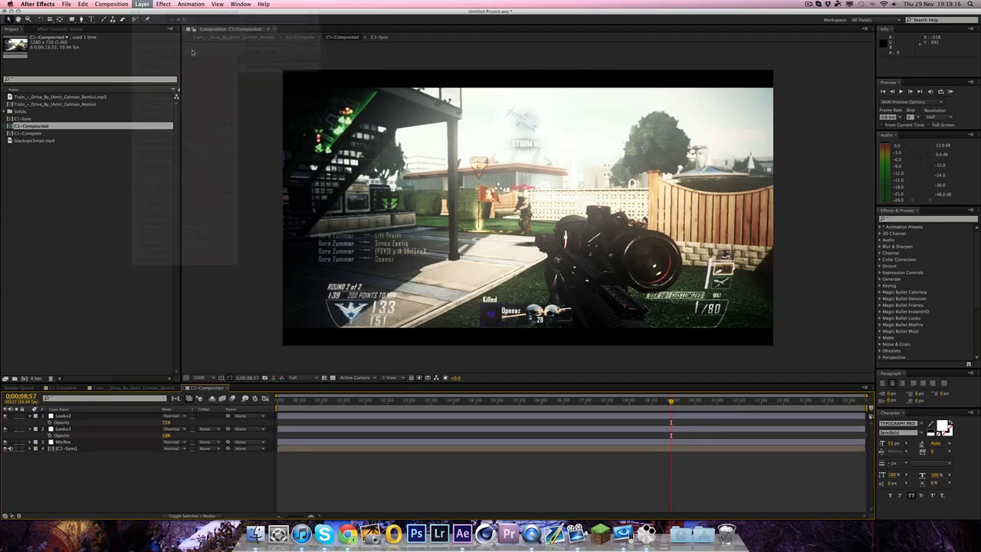
left_click(162, 3)
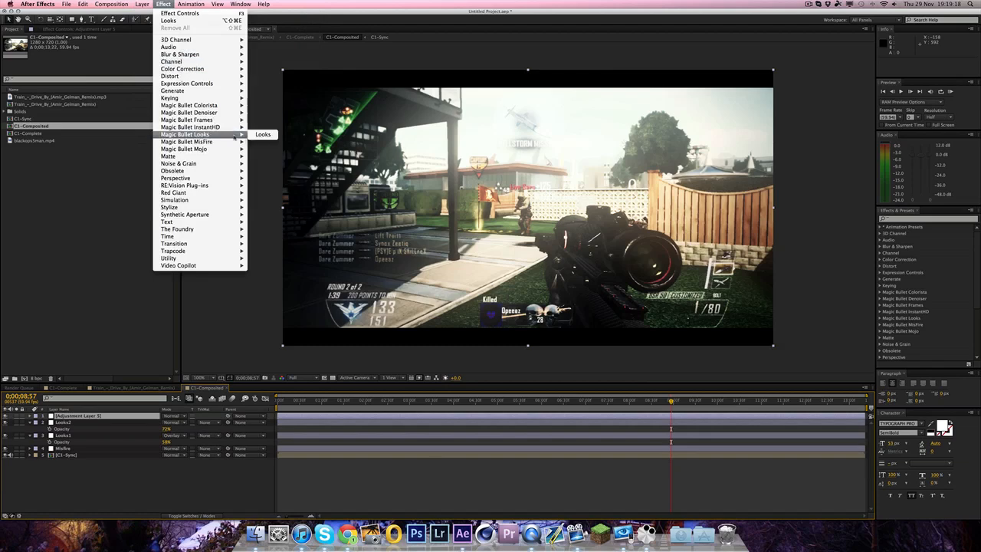
left_click(263, 135)
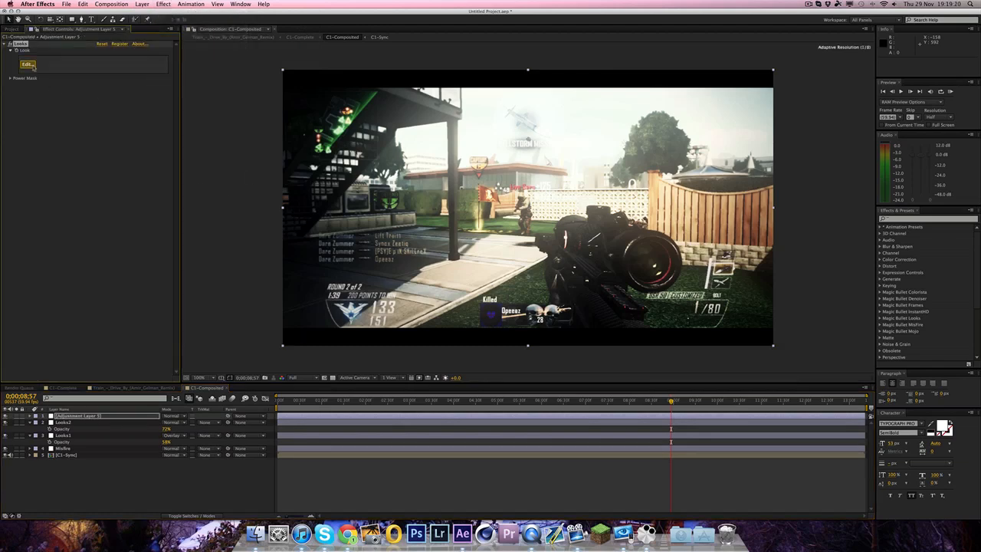
left_click(27, 64)
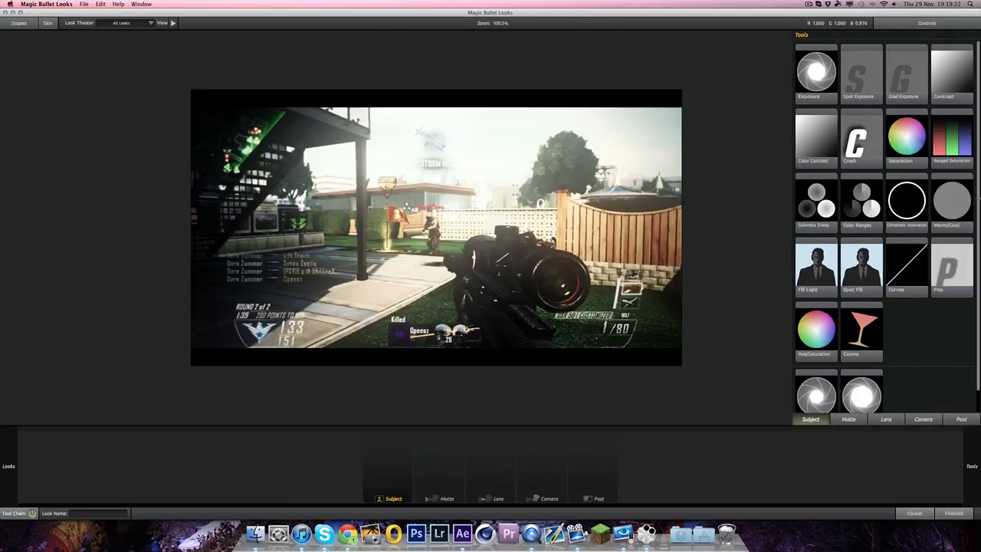
- Add the Edge Softness tool to blur the frame edges and finish back to the composition
left_click(886, 420)
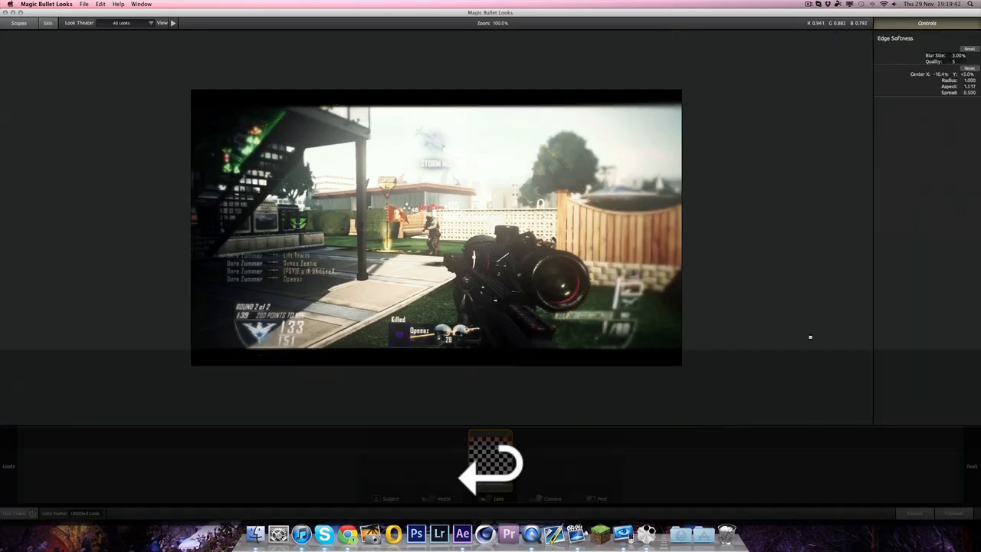
left_click(463, 534)
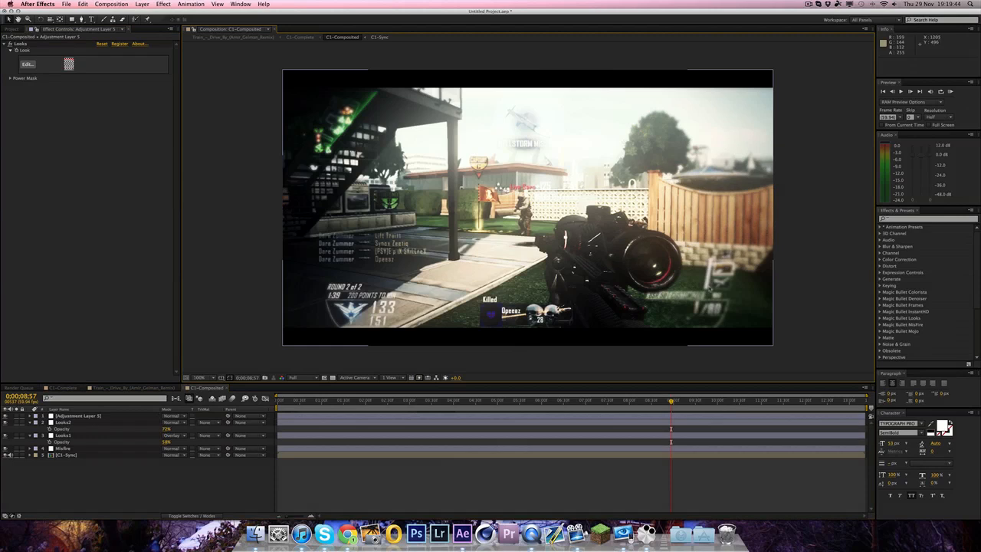
mouse_move(815, 270)
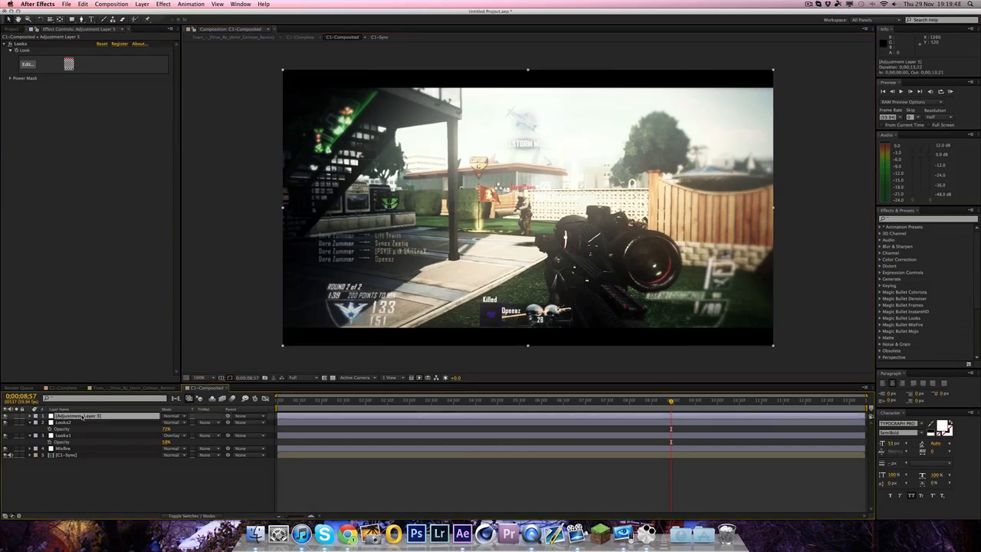
- Undo the last changes to the edge-blur adjustment layer before returning to the music composition
key("cmd+z")
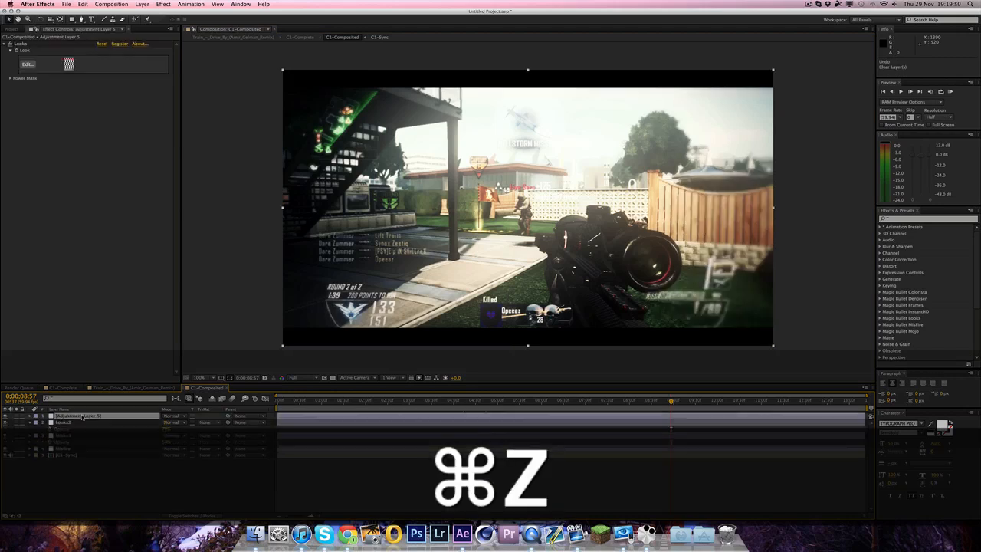
key("cmd+z")
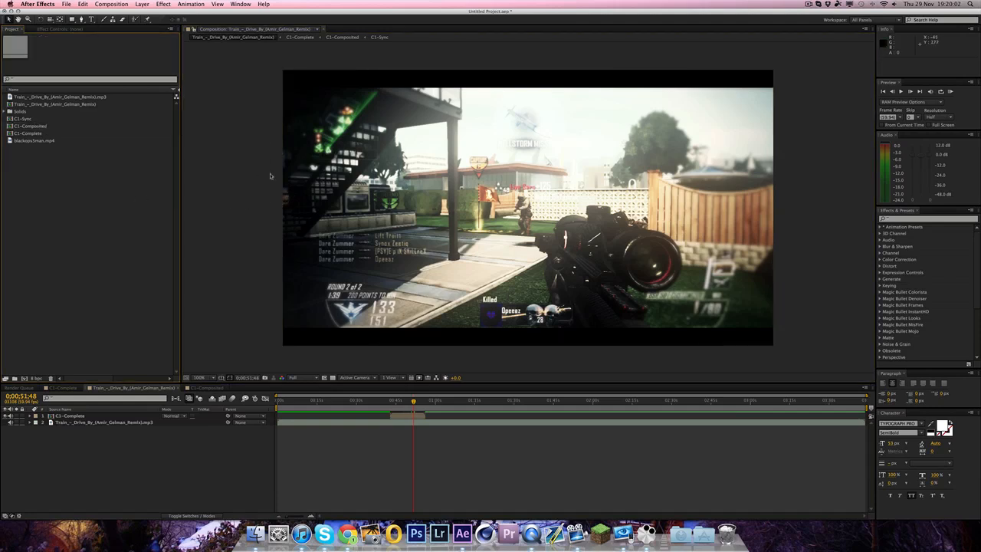
mouse_move(370, 71)
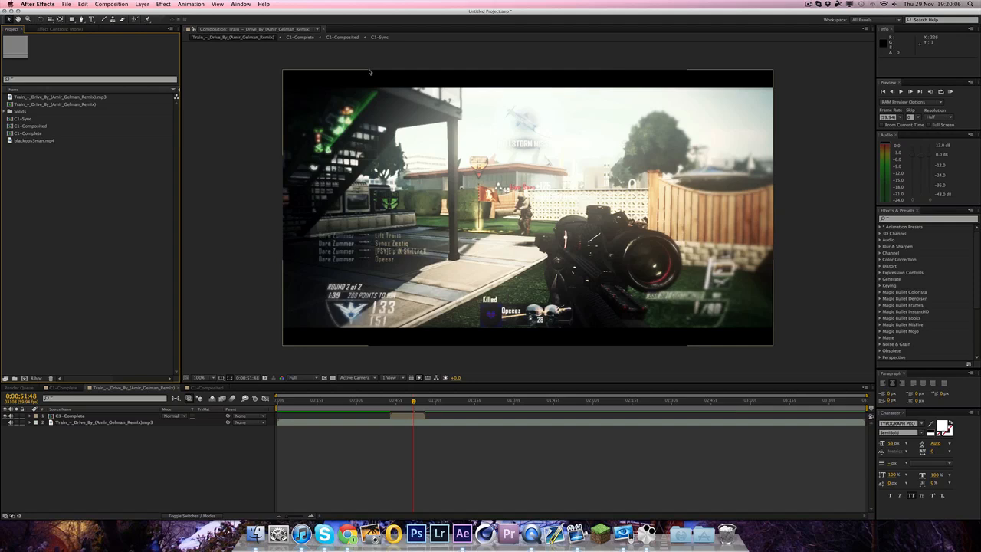
mouse_move(543, 59)
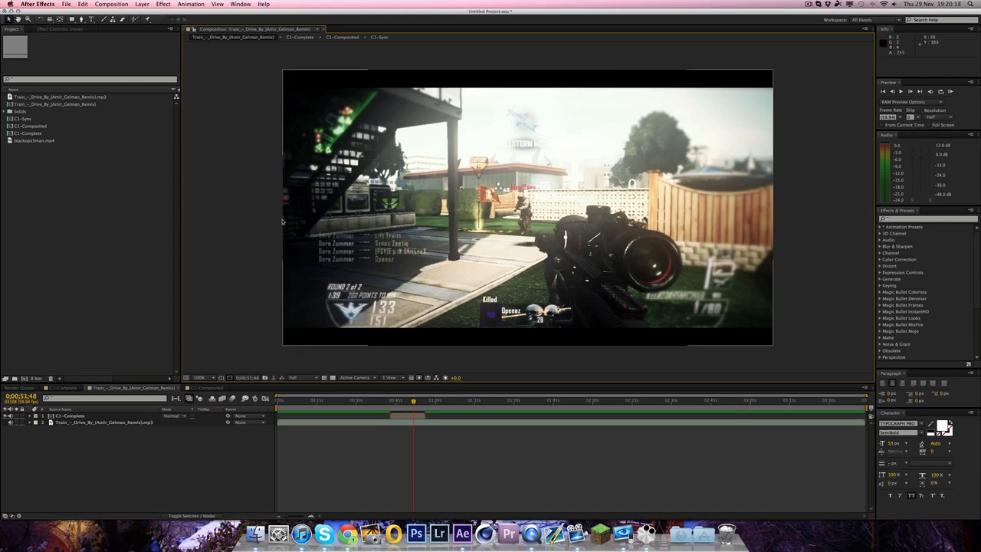
mouse_move(514, 245)
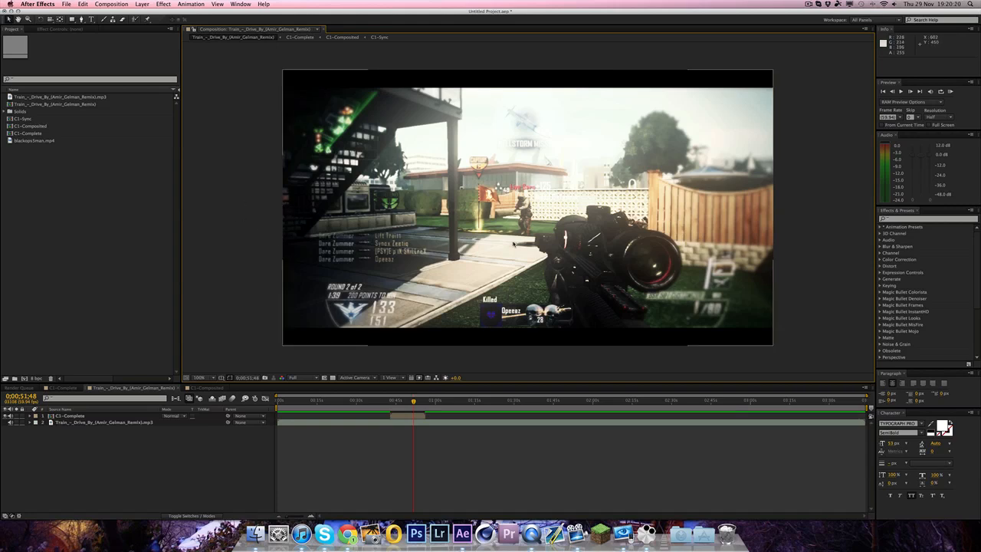